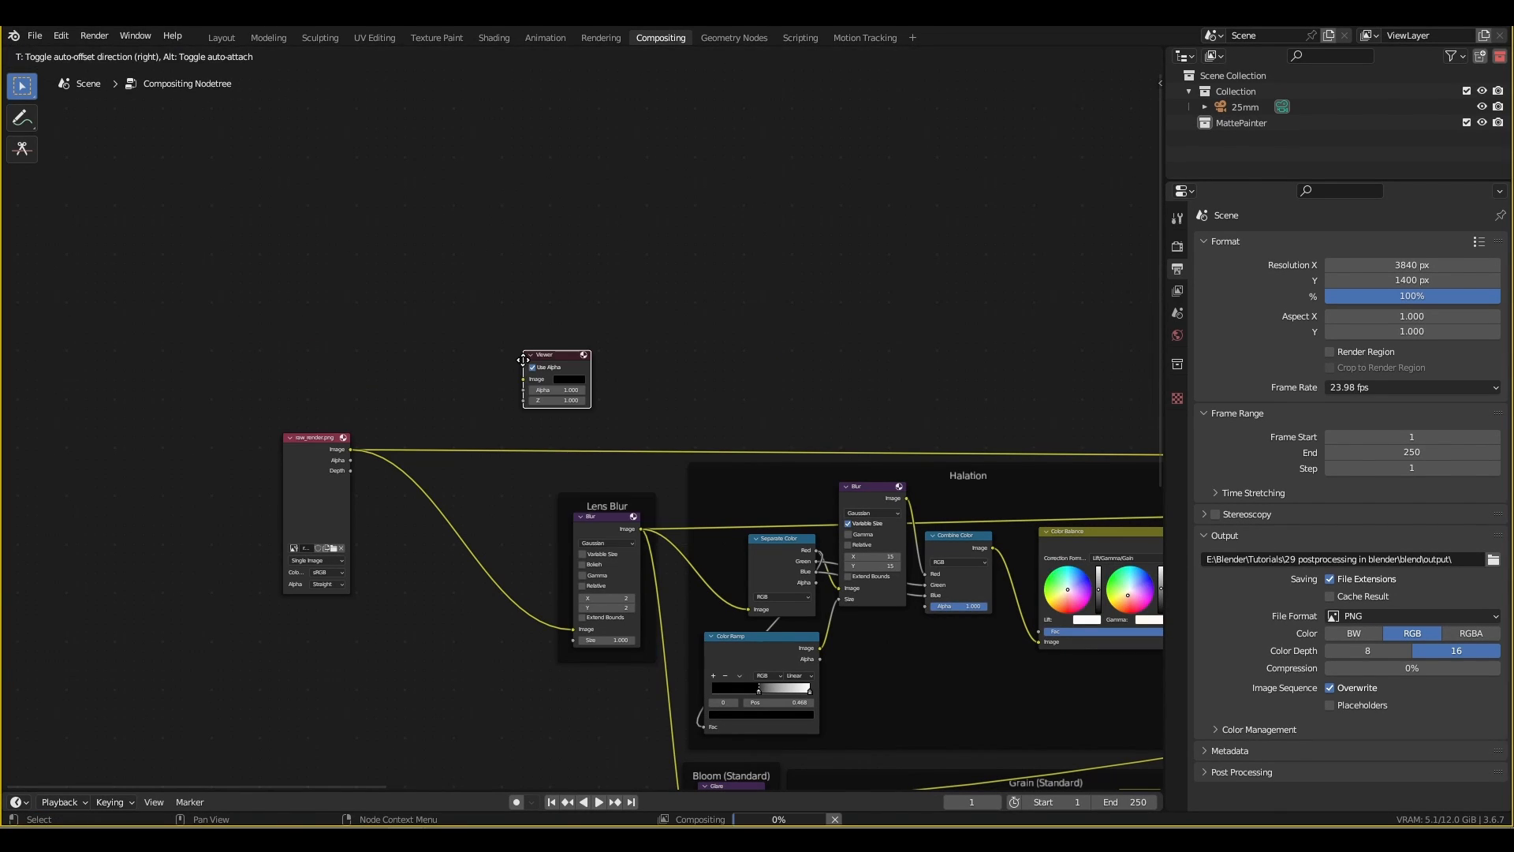
Step: Hide the node backdrop, set Performance Edit quality to Low and Chunksize to 128x128
left_click(953, 57)
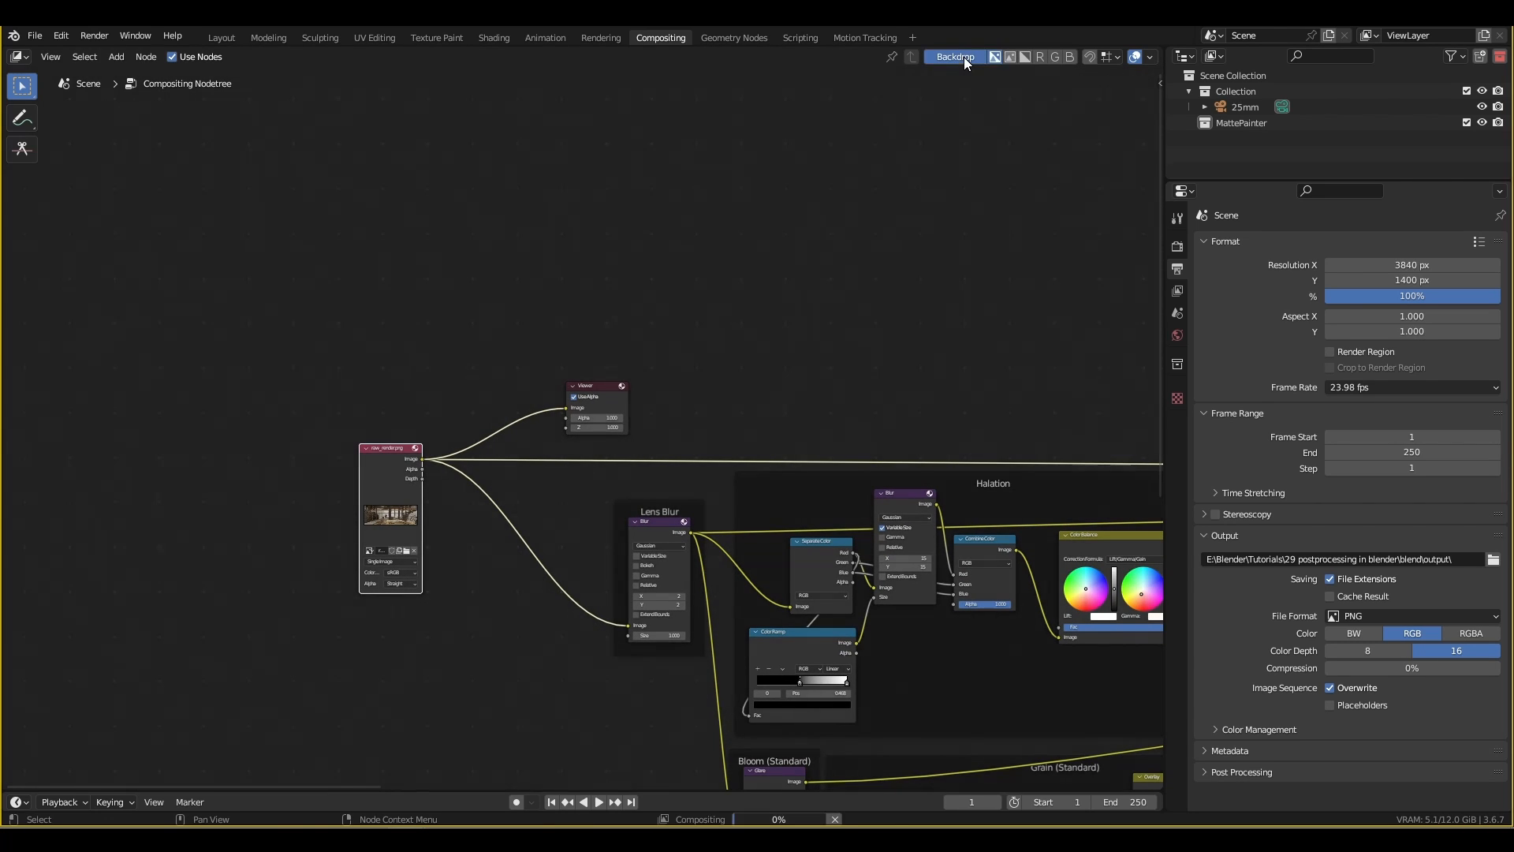
left_click(953, 57)
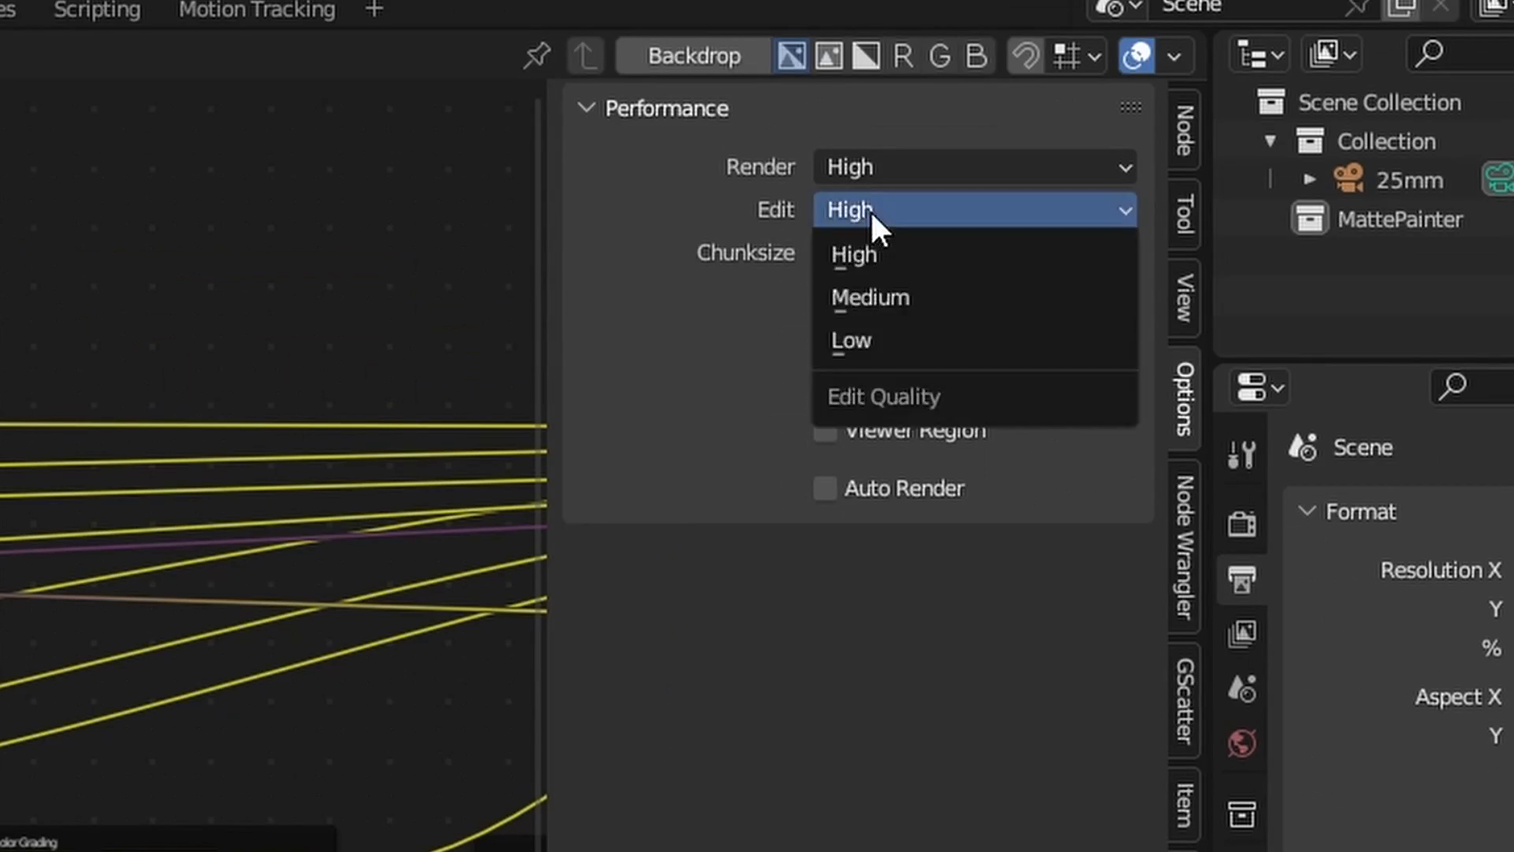
left_click(850, 340)
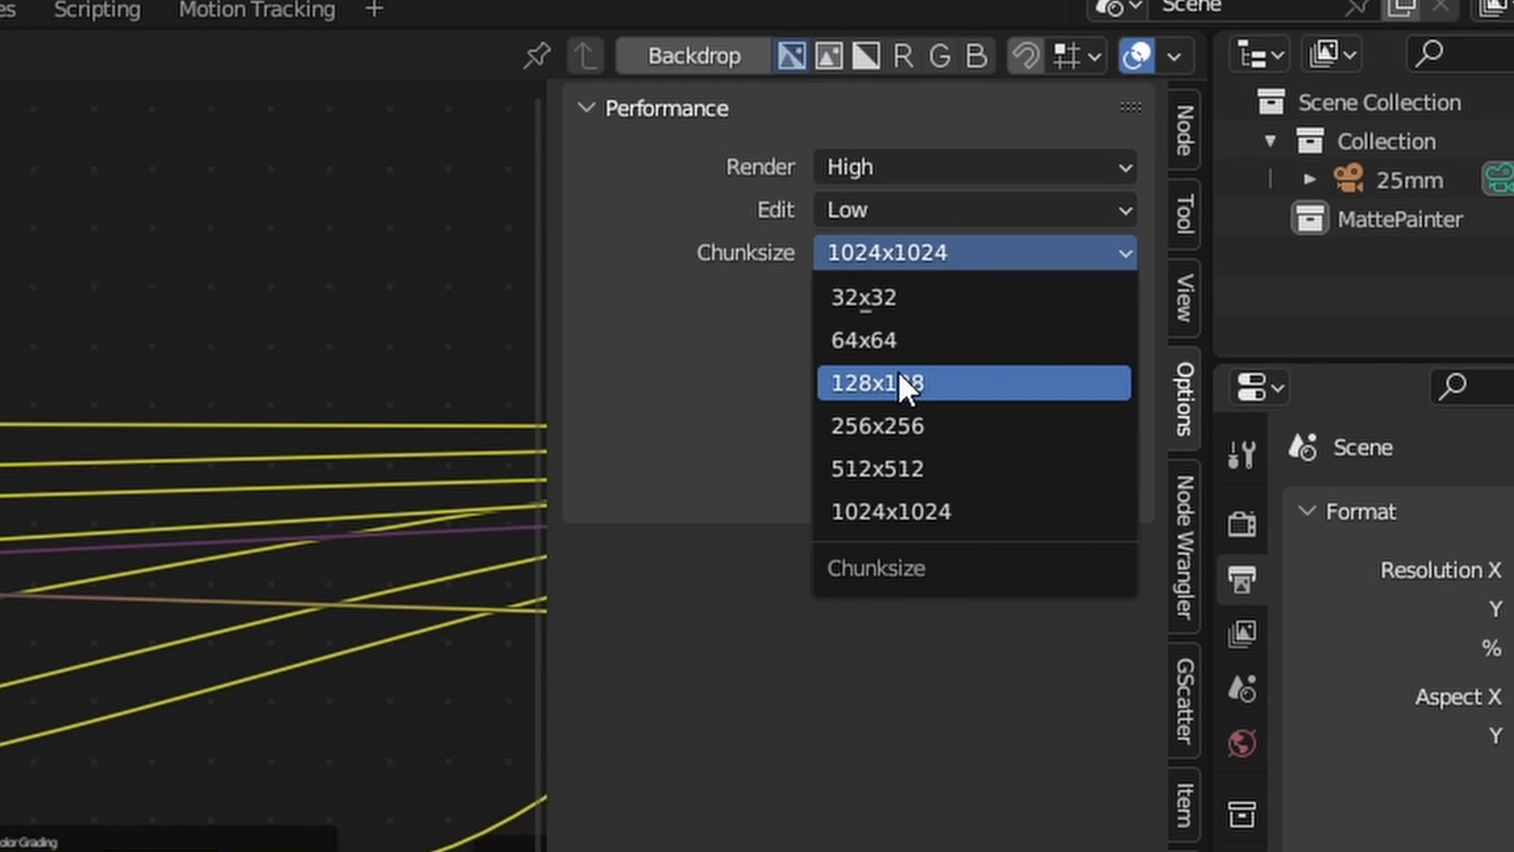
left_click(878, 382)
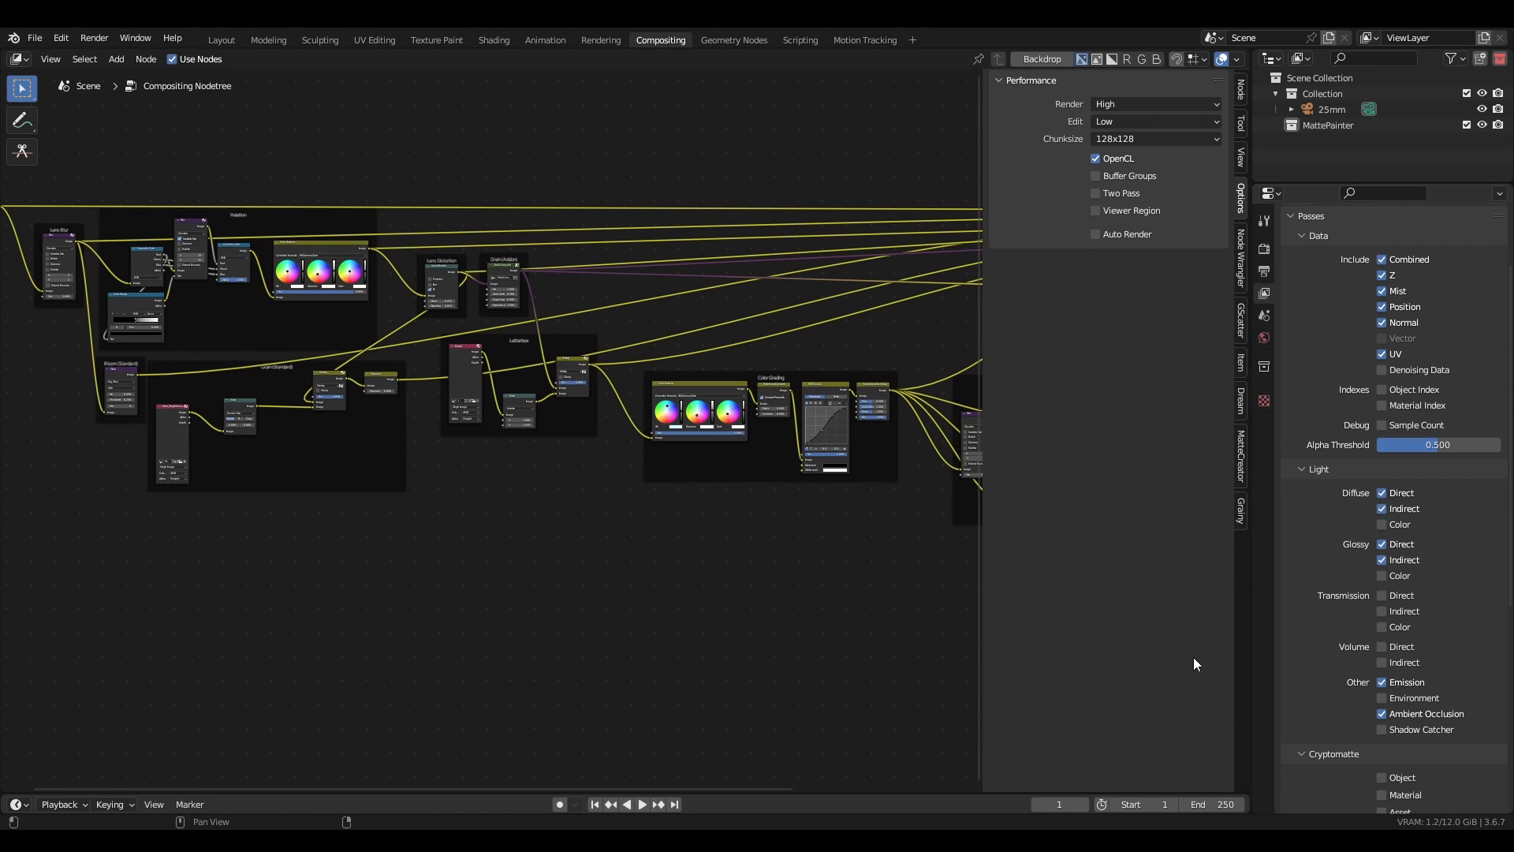
left_click(220, 39)
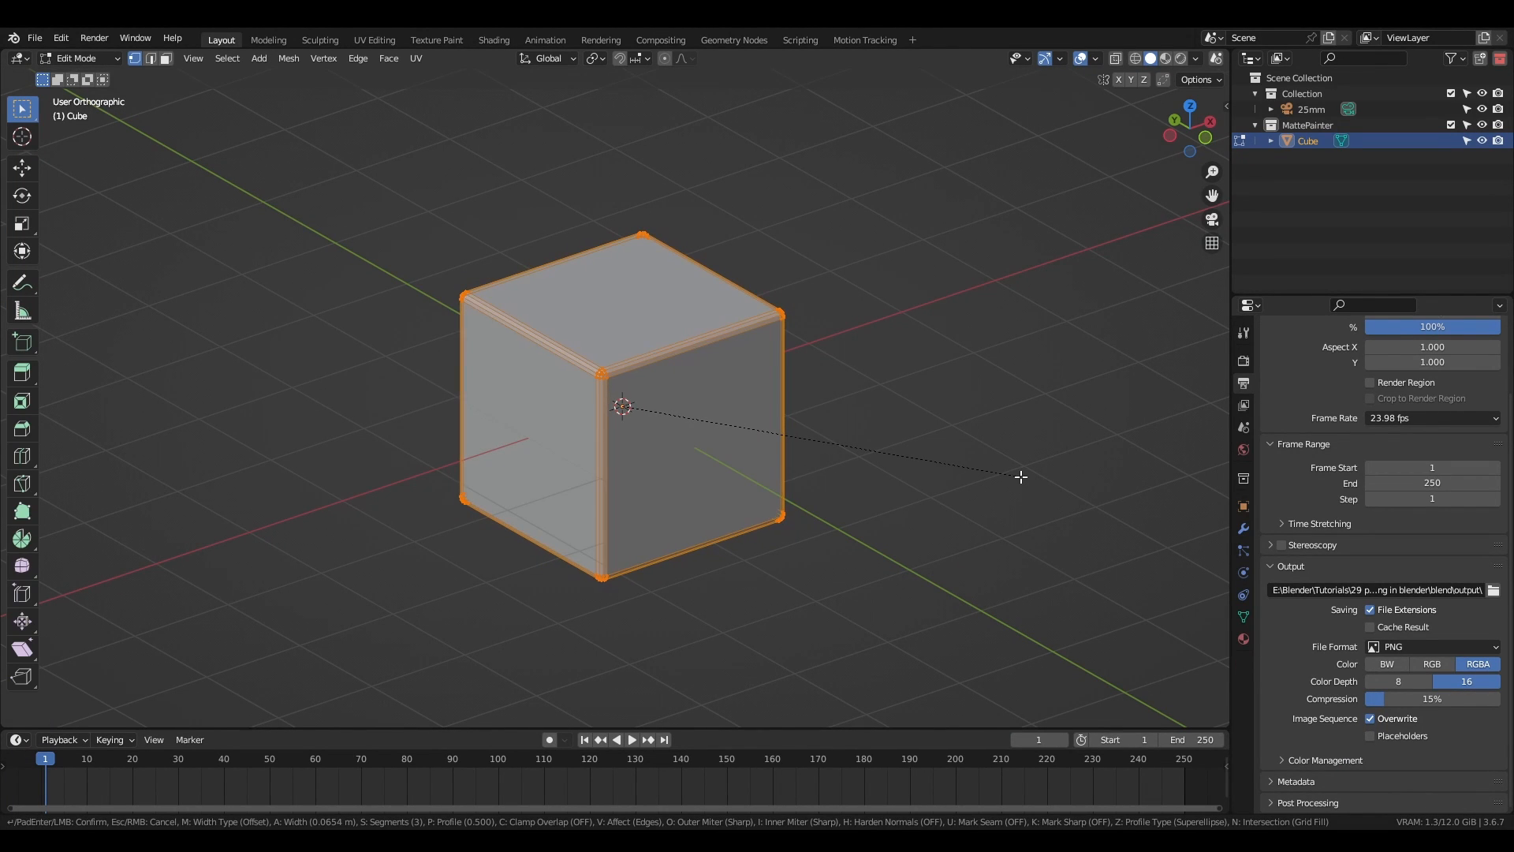
Step: Finish the cube's edge bevel and return to Object Mode
key("Tab")
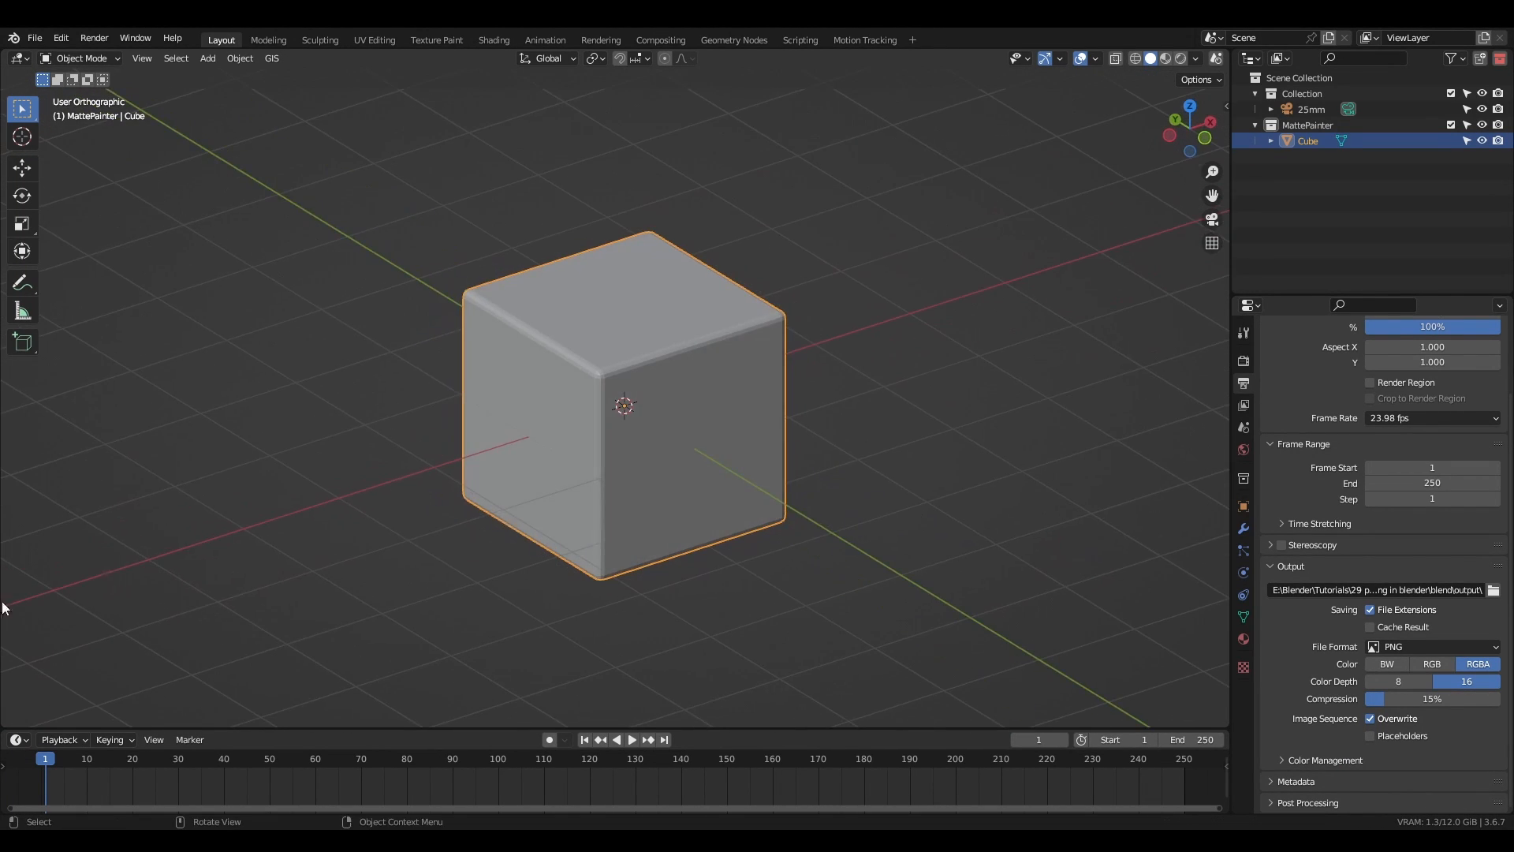
left_click(660, 39)
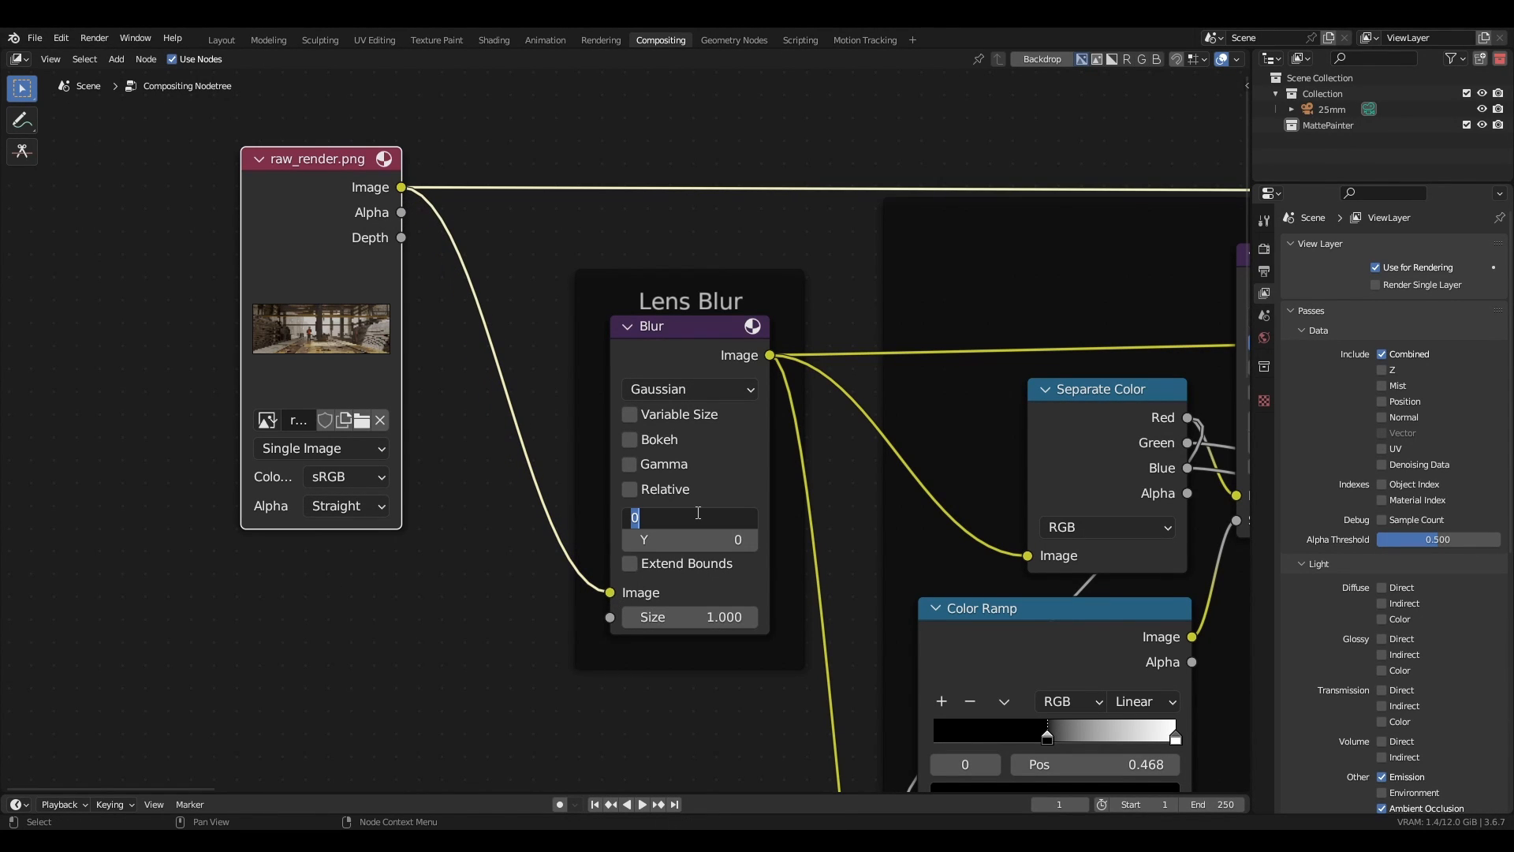
Step: Set the Lens Blur node's X and Y blur values to 2
type("2")
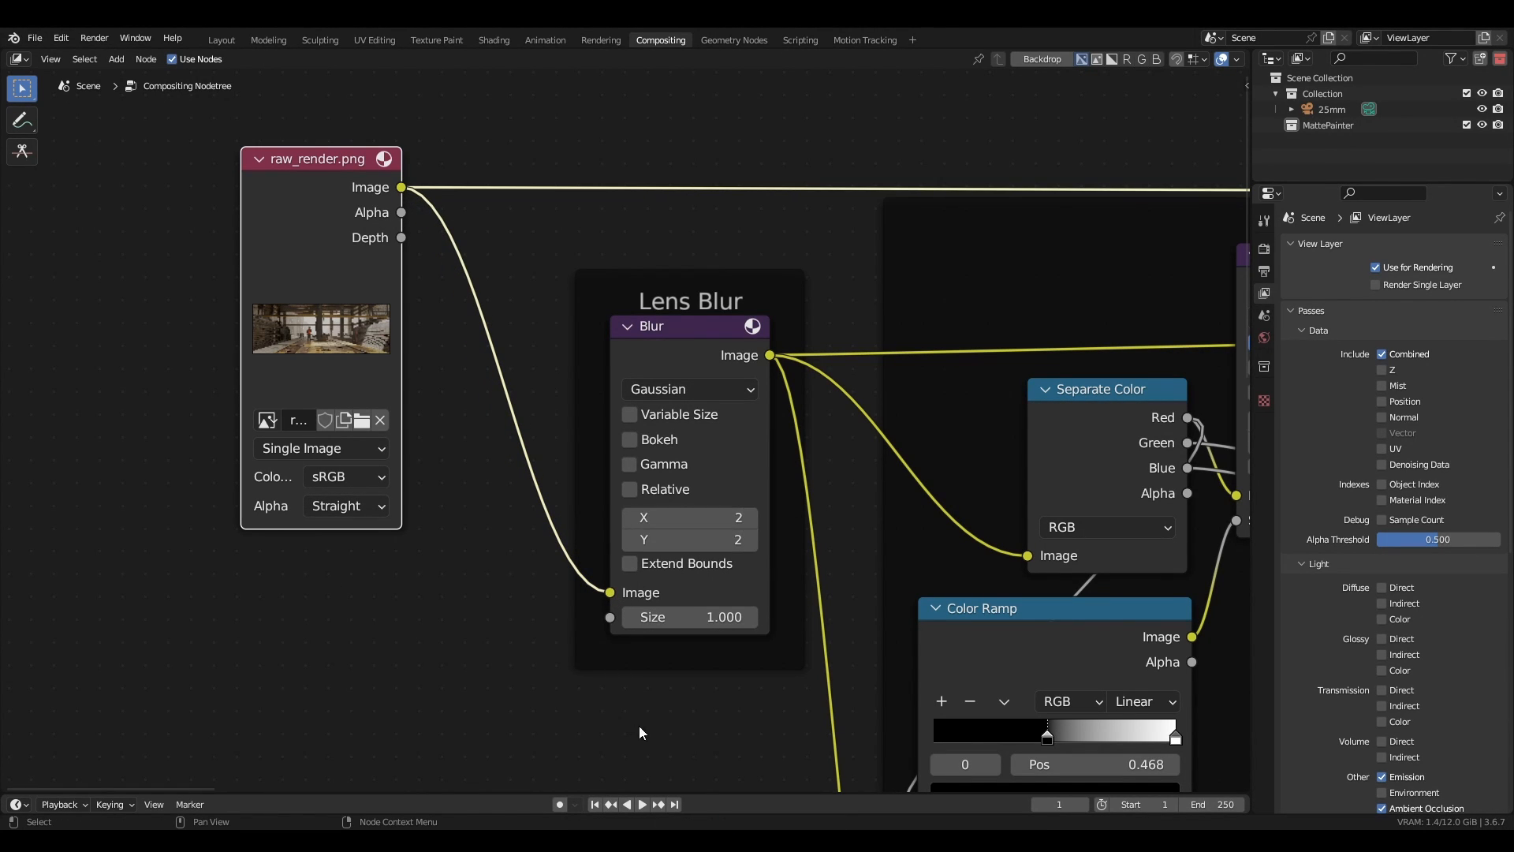
scroll("down", 3)
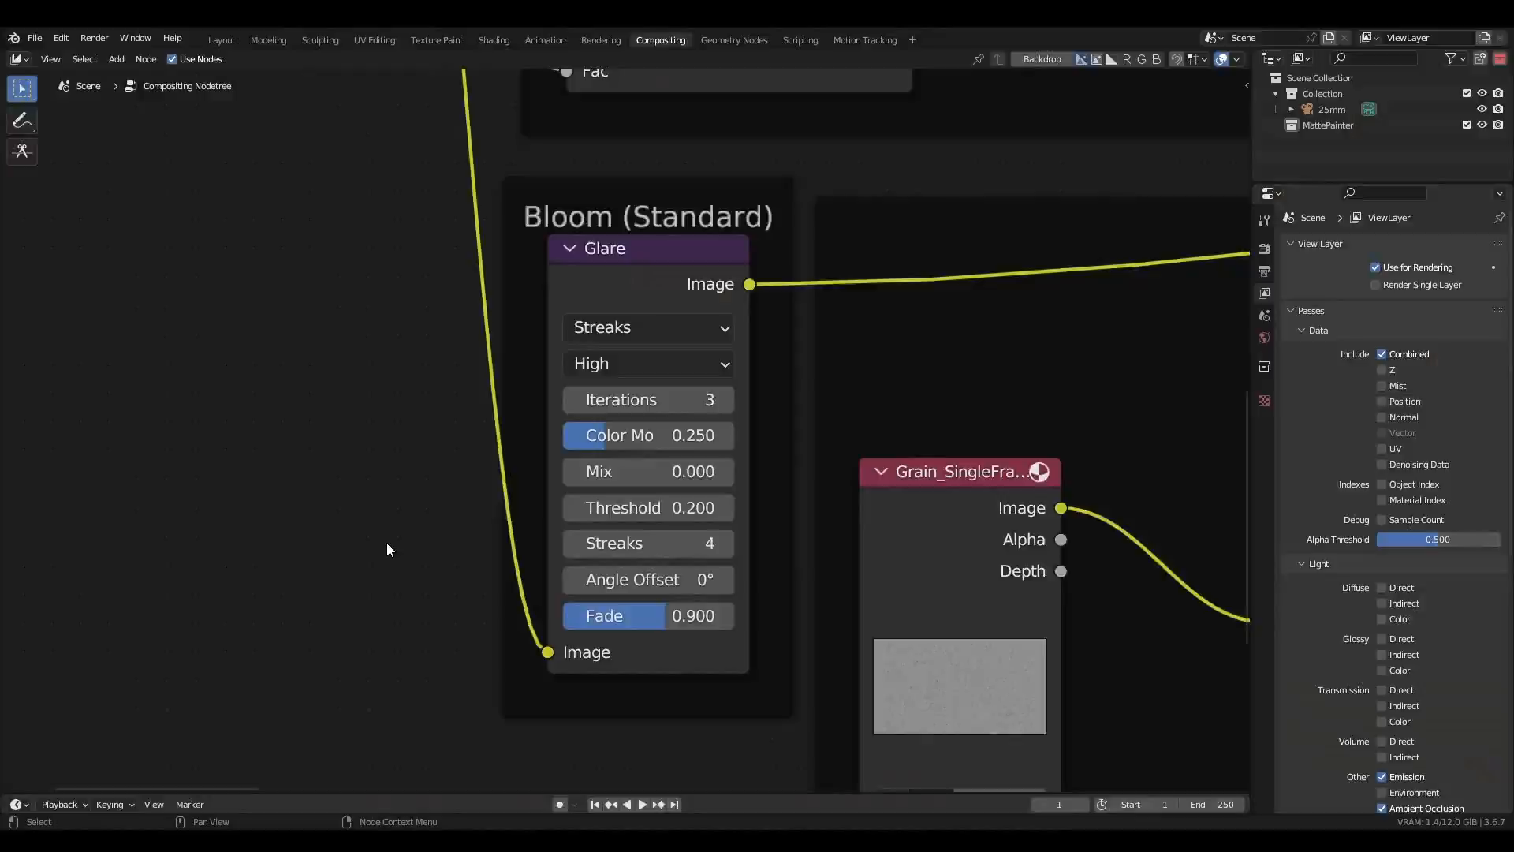
left_click(647, 327)
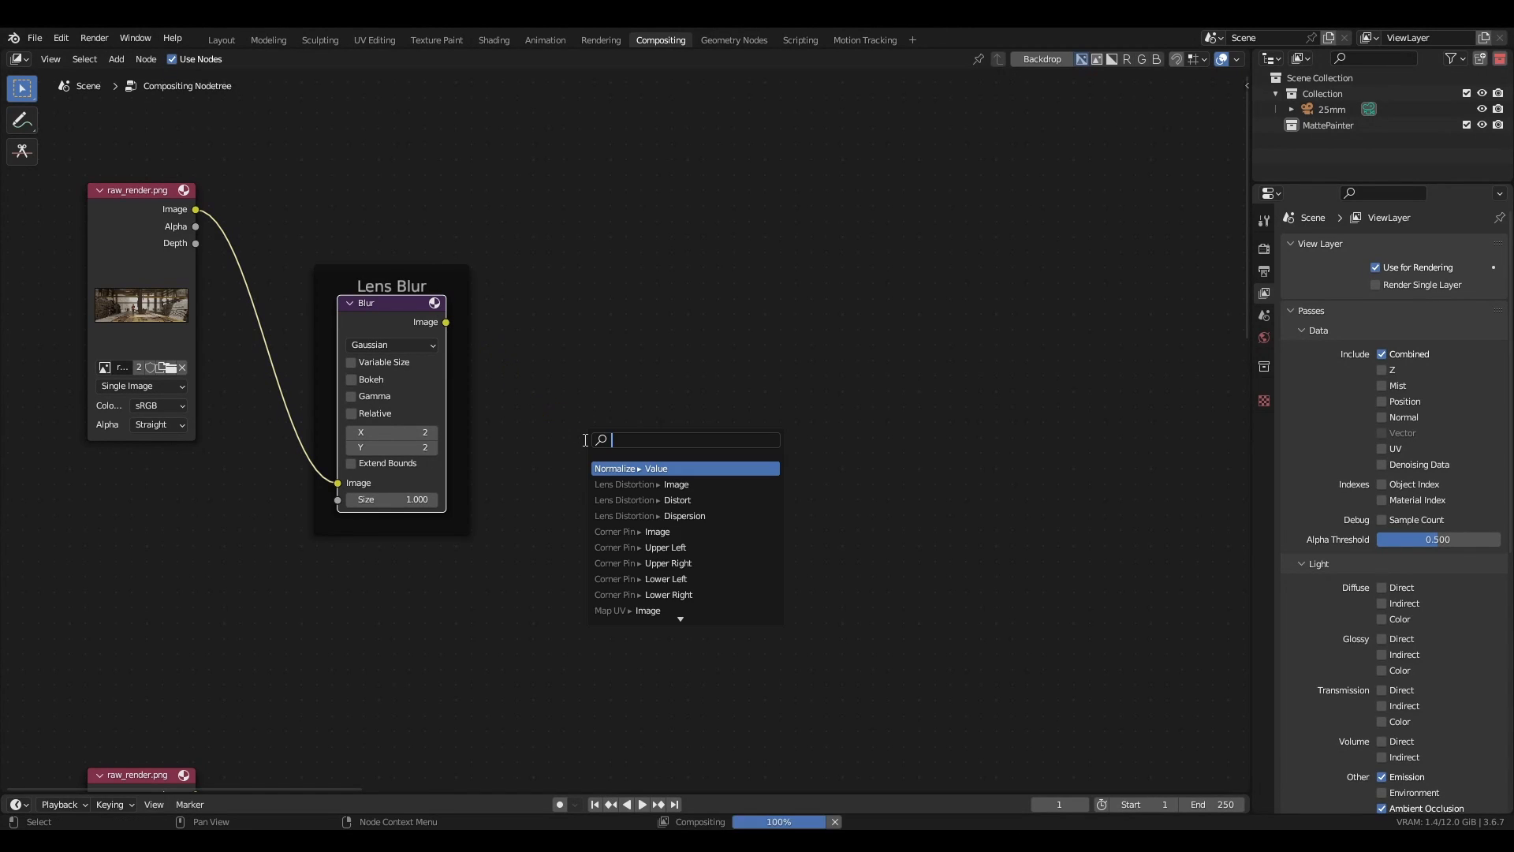
Step: Add the searched blur-chain node, then a Color Balance node to complete the halation chain
left_click(677, 469)
type("20")
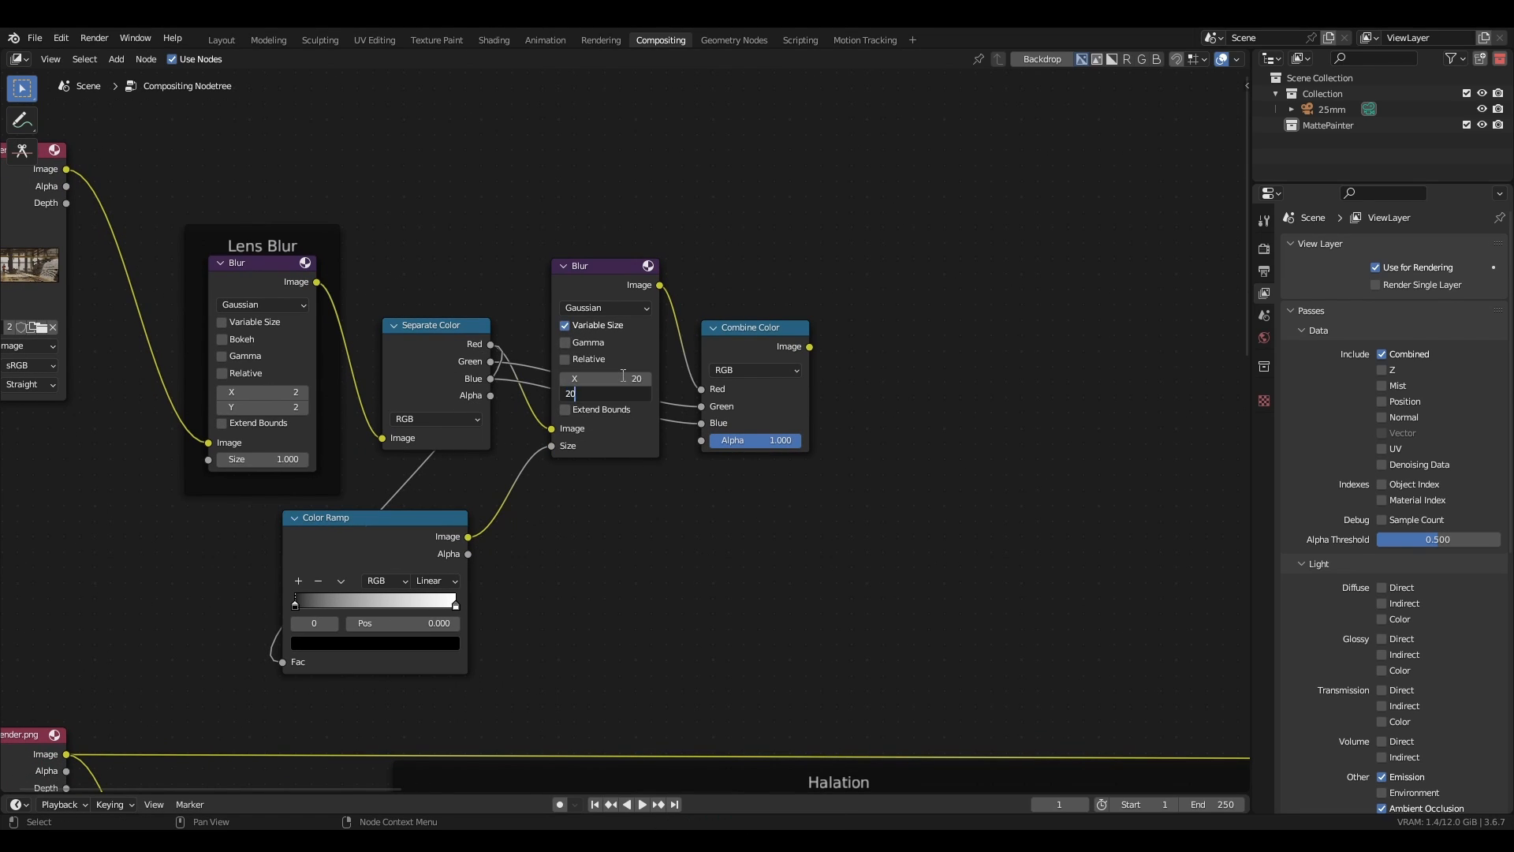
type("balance")
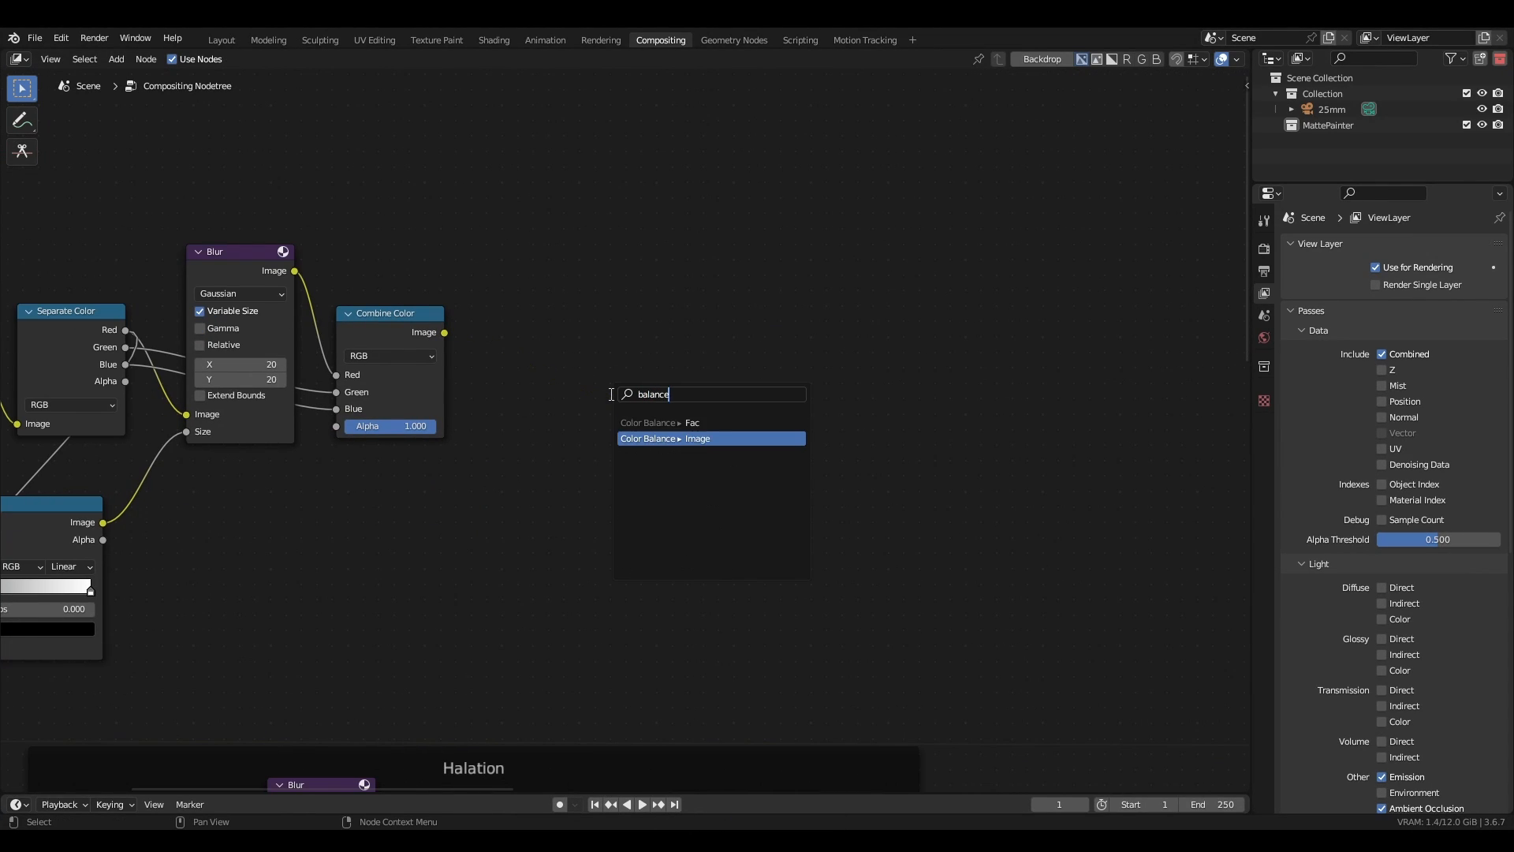
left_click(696, 439)
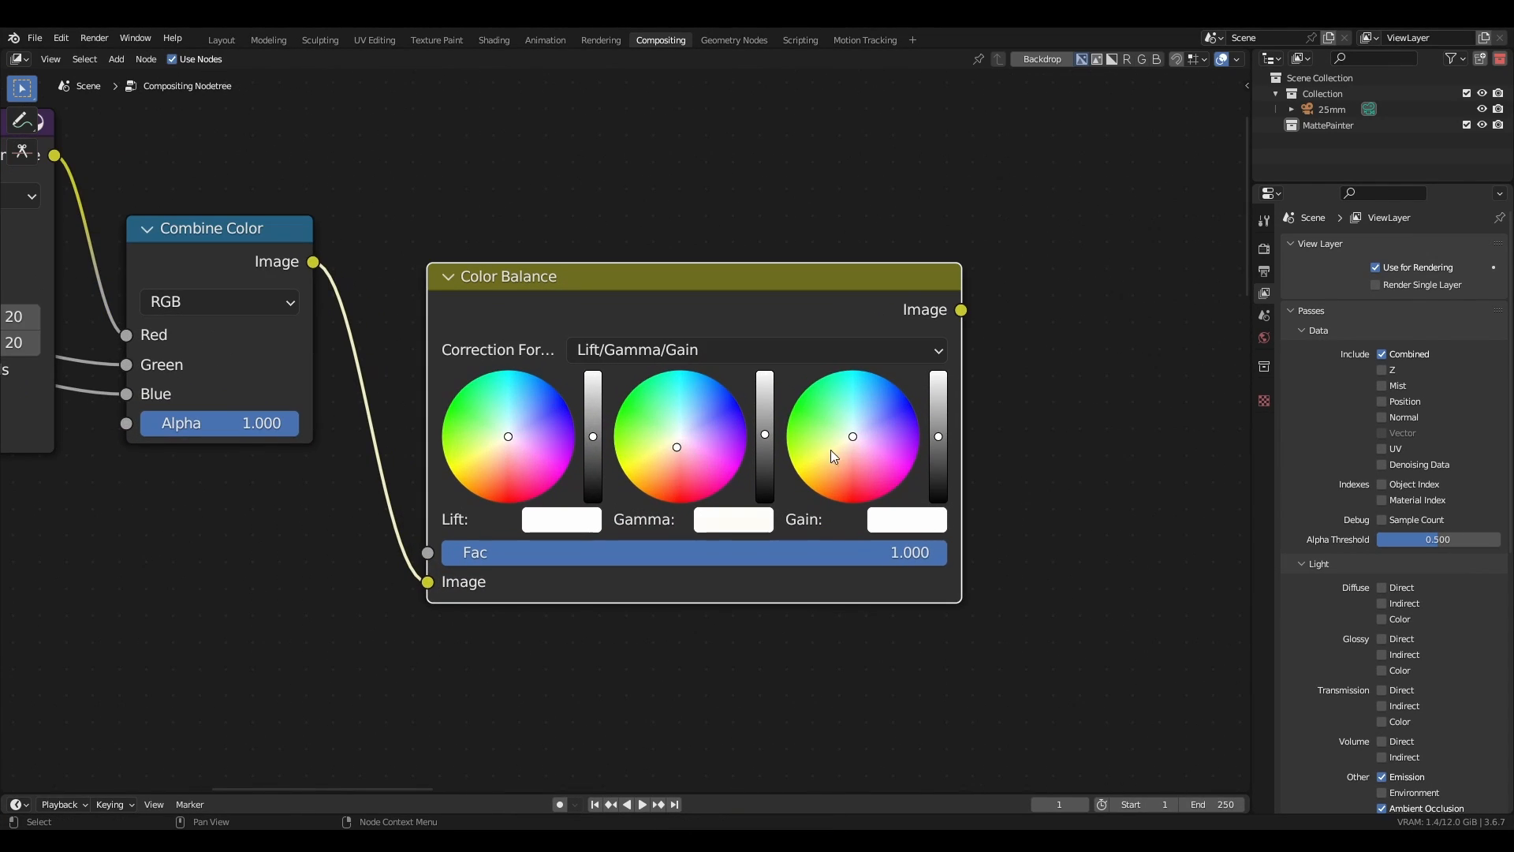
scroll("down", 3)
type("lens")
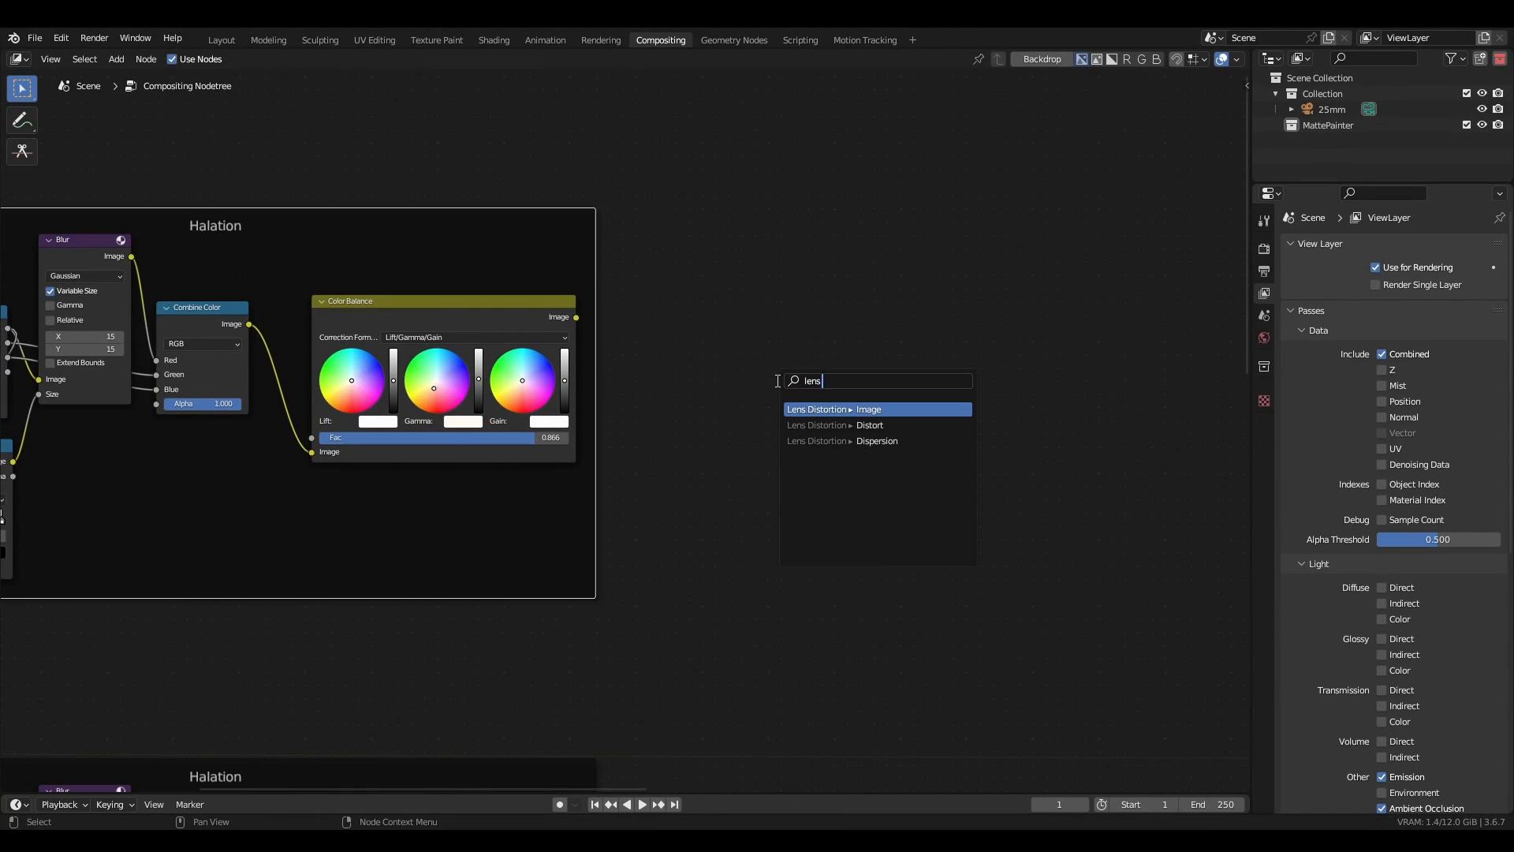
Step: Add a Lens Distortion node fed by Color Balance with Fit on, Distort and Dispersion 0.015
left_click(843, 408)
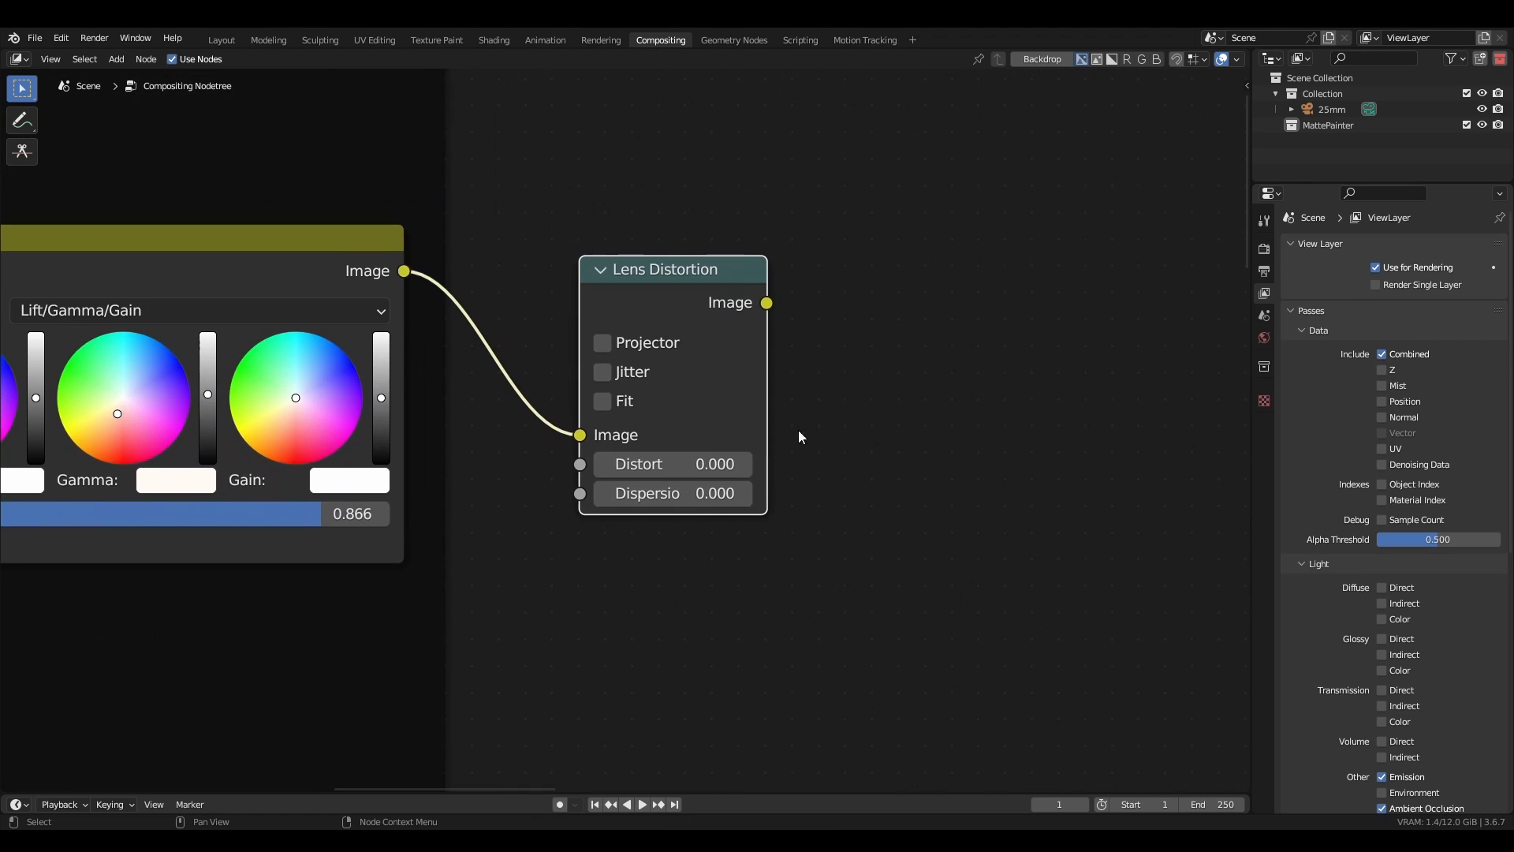
double_click(673, 494)
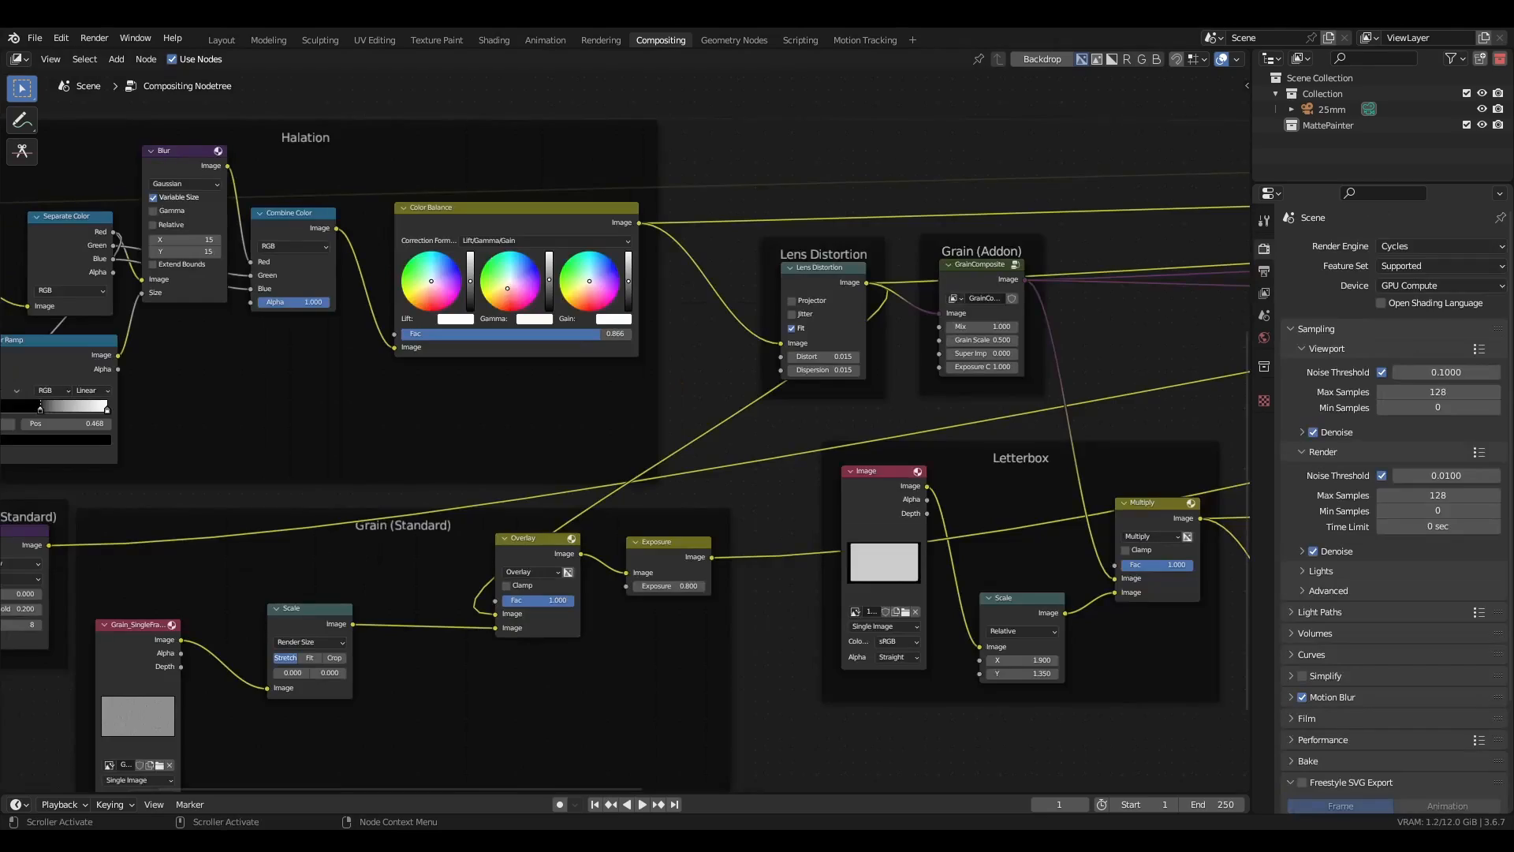
left_click(1262, 269)
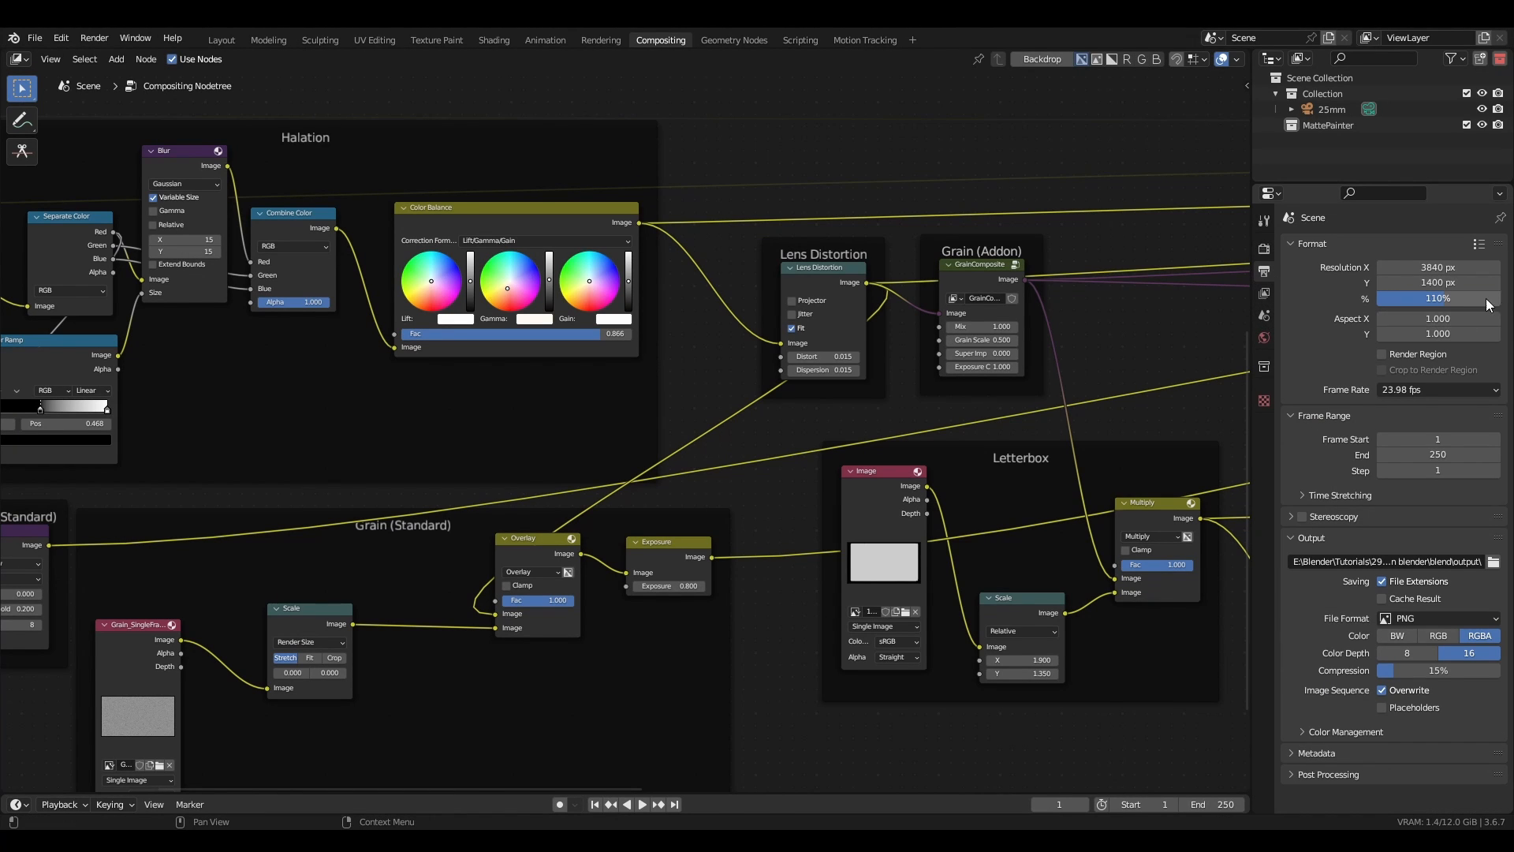
scroll("up", 3)
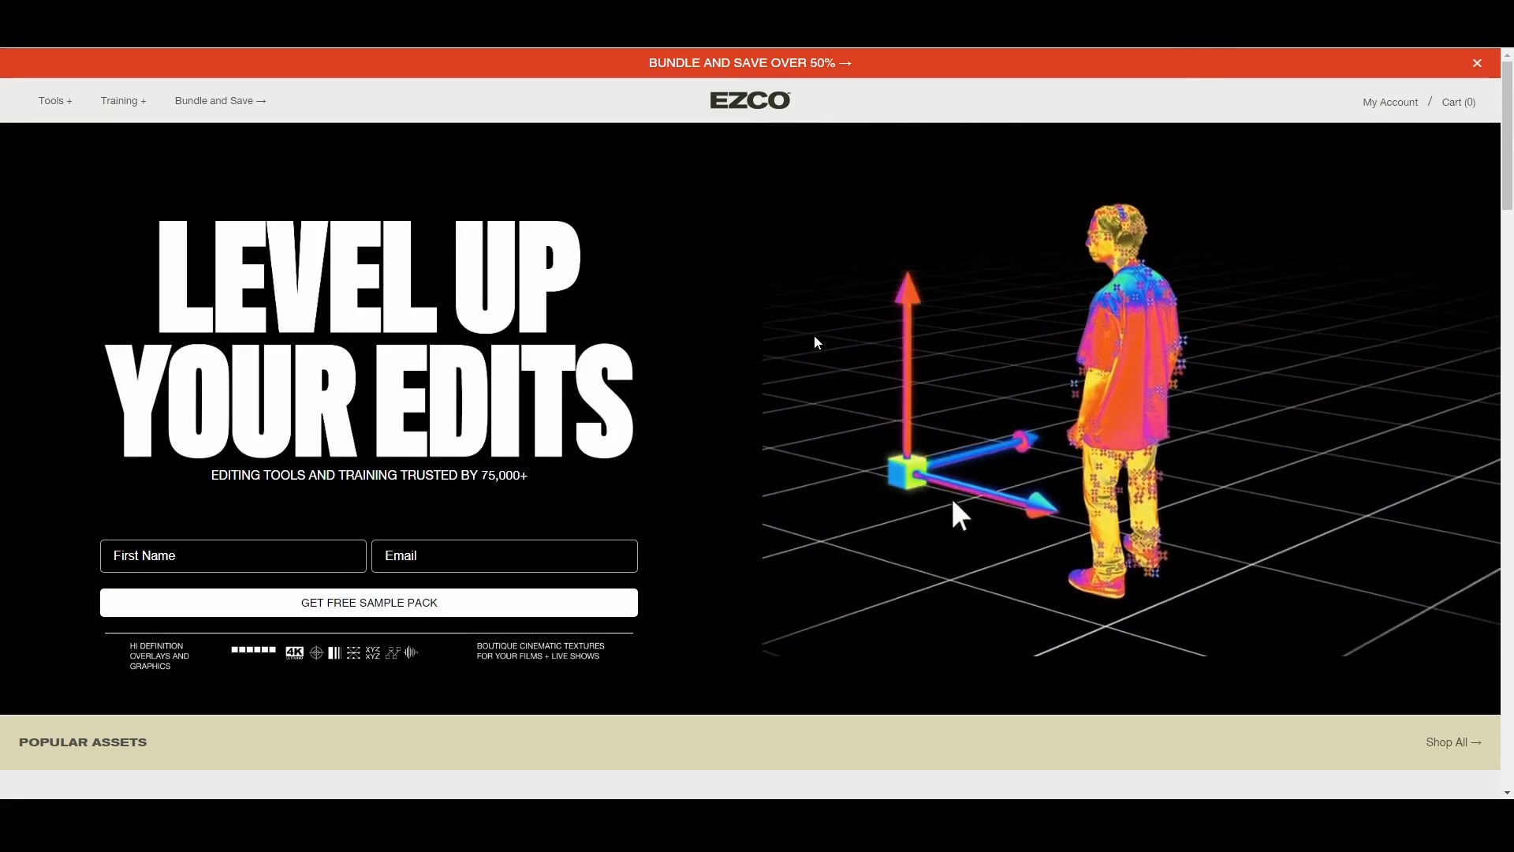
Step: Scroll through the EZCO homepage of editing tools and cinematic textures
scroll("down", 3)
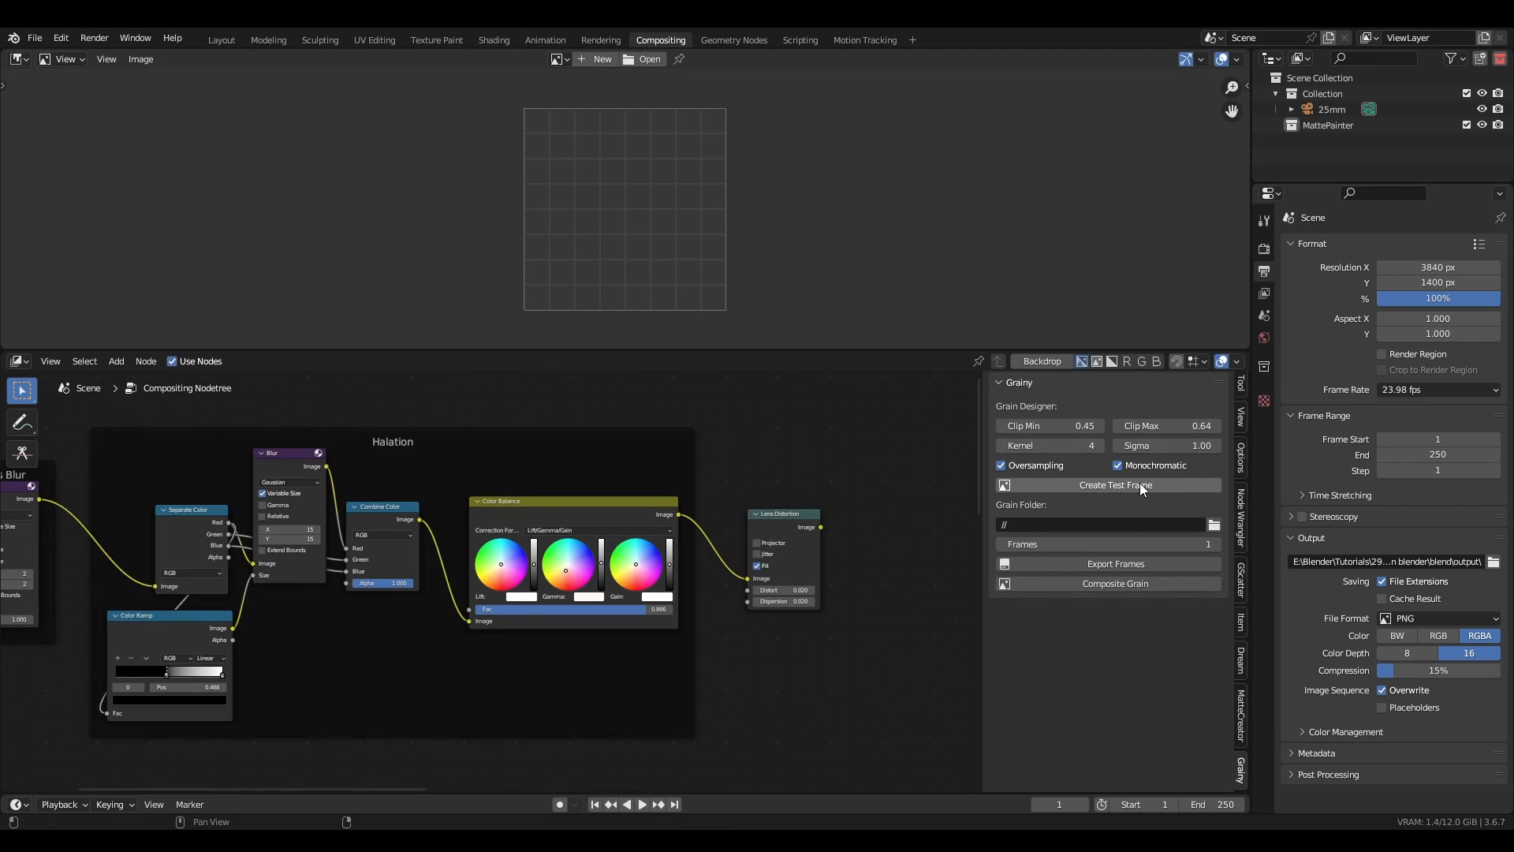
Step: Generate a Grainy test frame, add a GrainComposite node and a Mix node for the grain image
left_click(1114, 484)
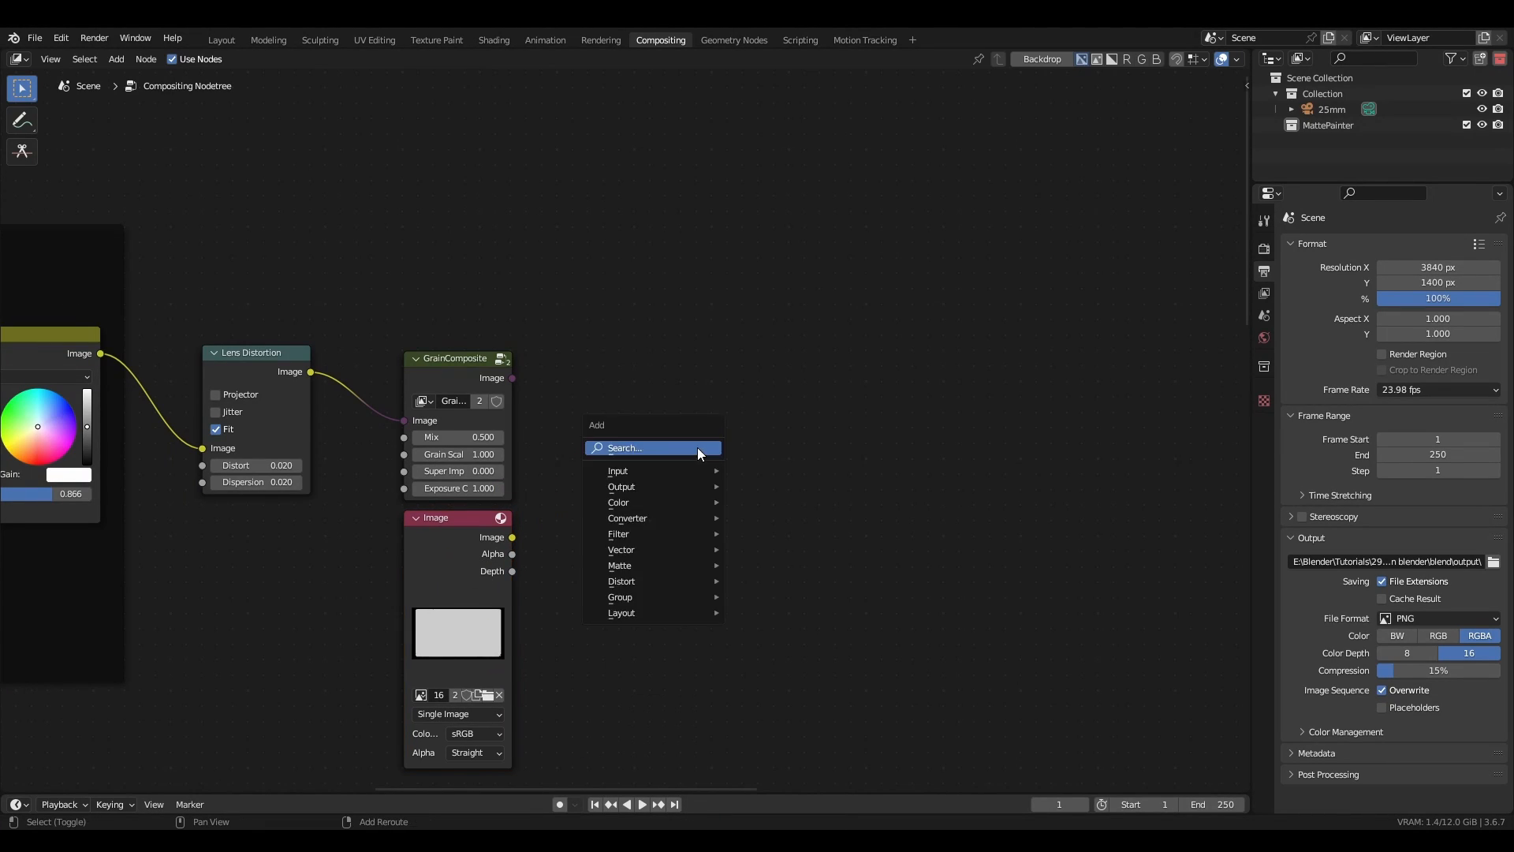
left_click(618, 502)
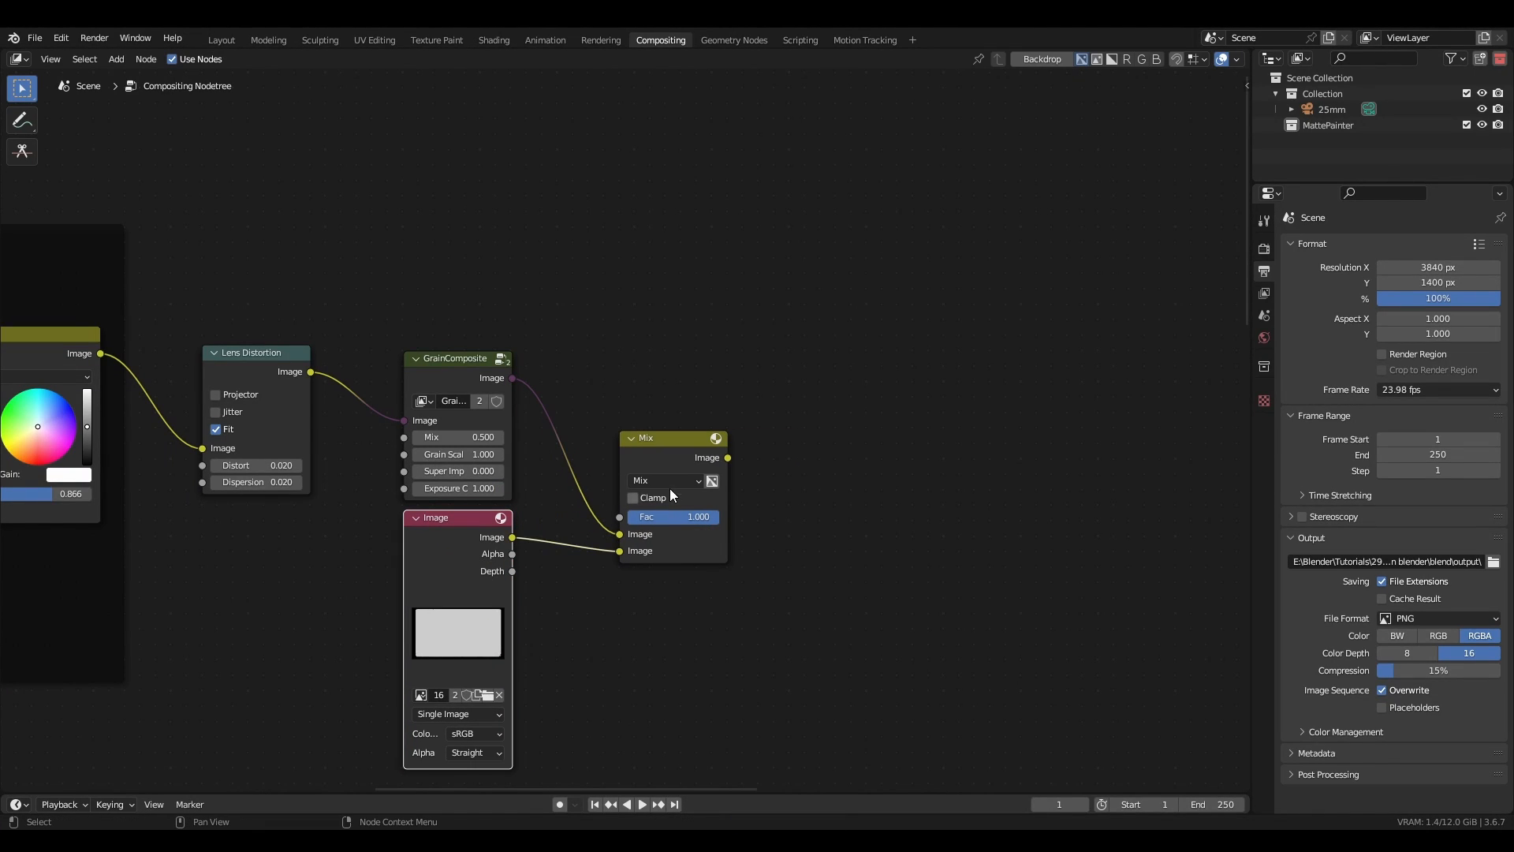
left_click(664, 480)
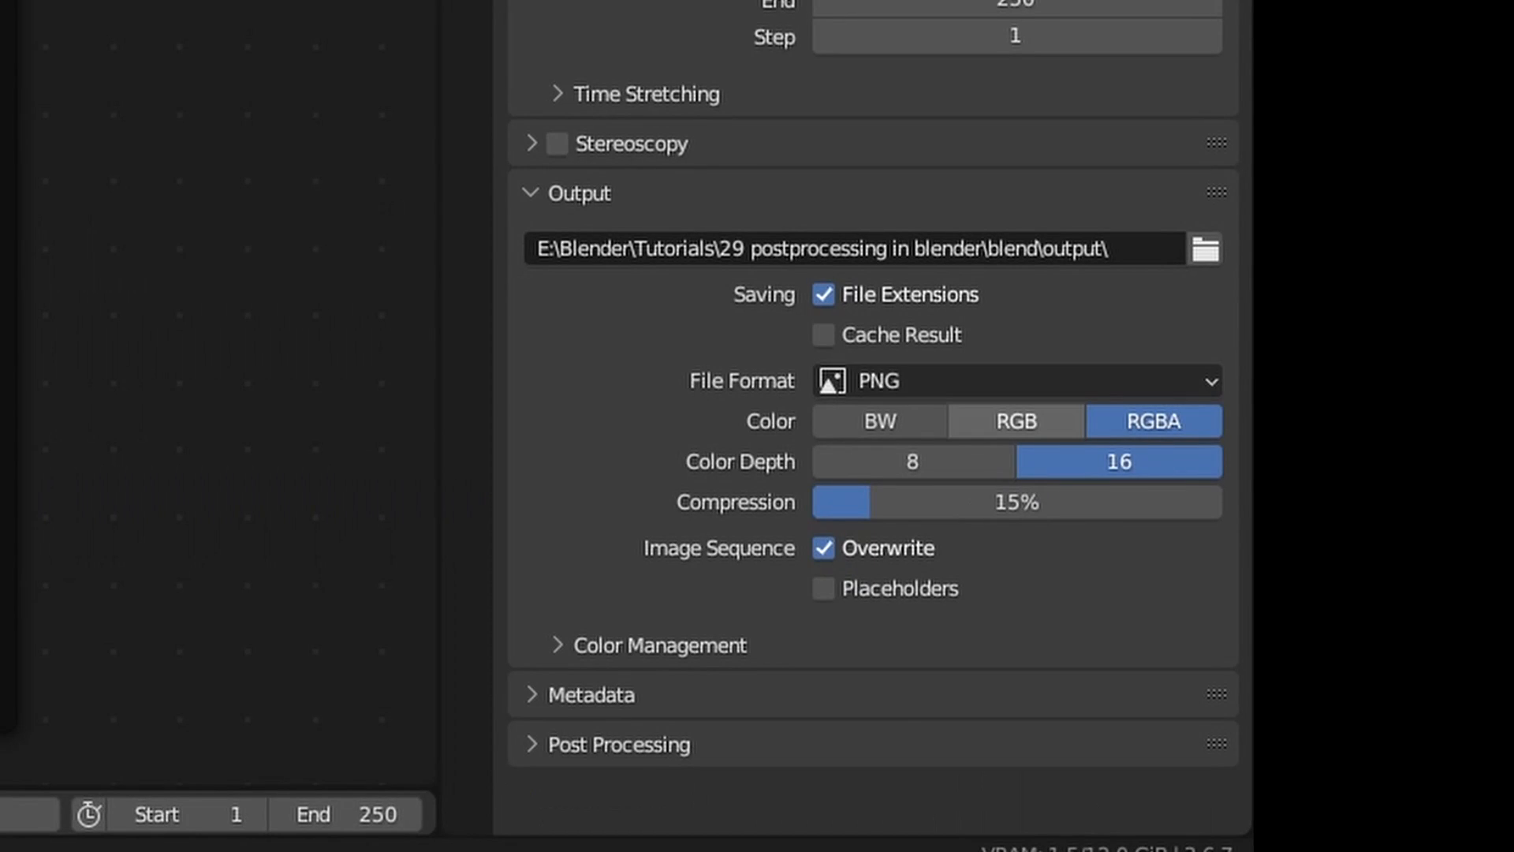
Step: Switch the output file format to JPEG, then OpenEXR, then another format to compare settings
left_click(1014, 380)
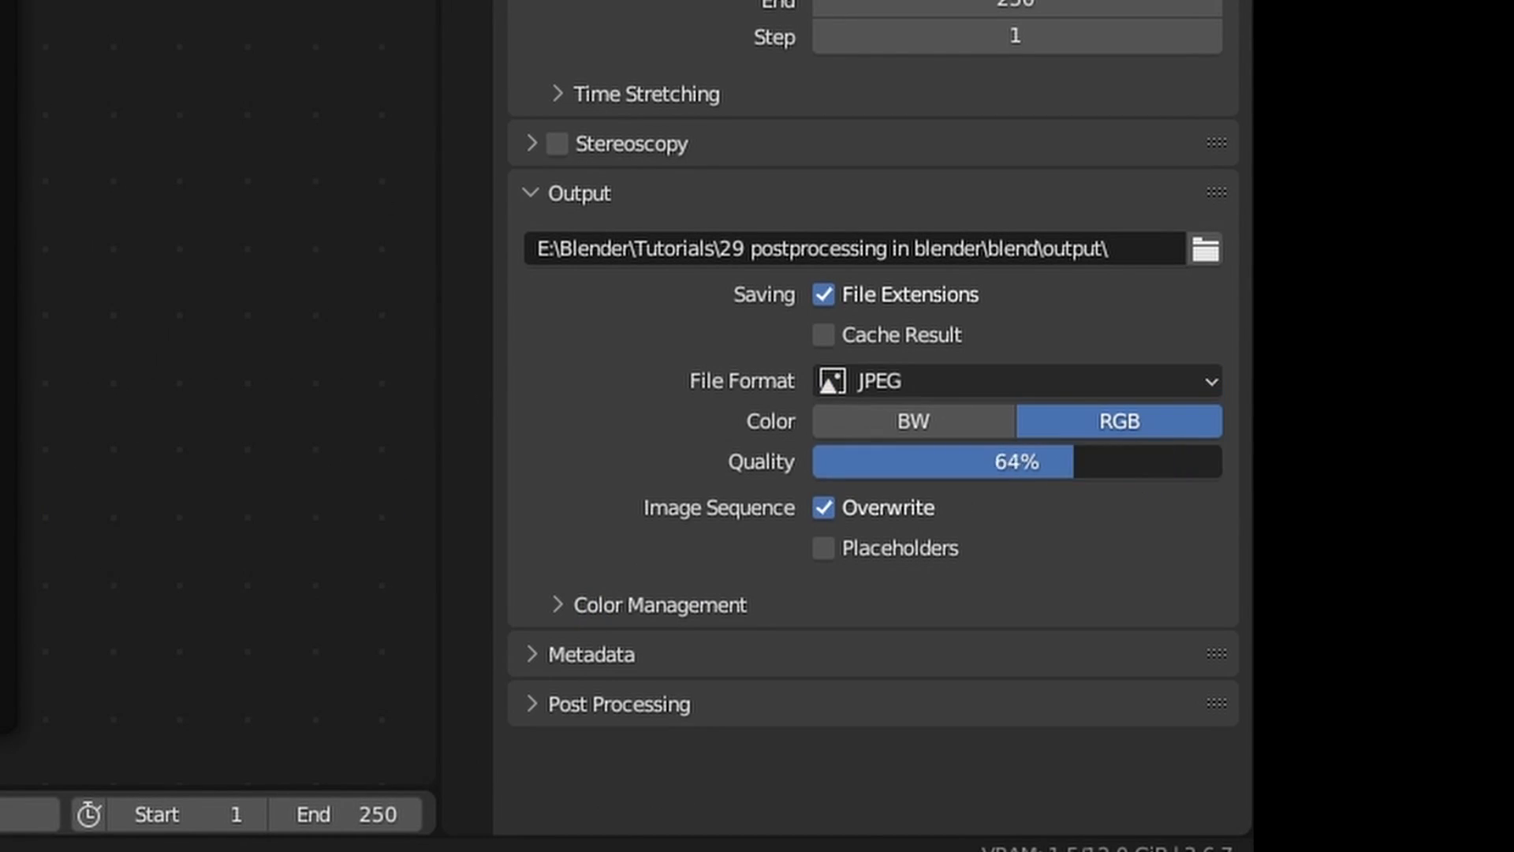
left_click(1014, 380)
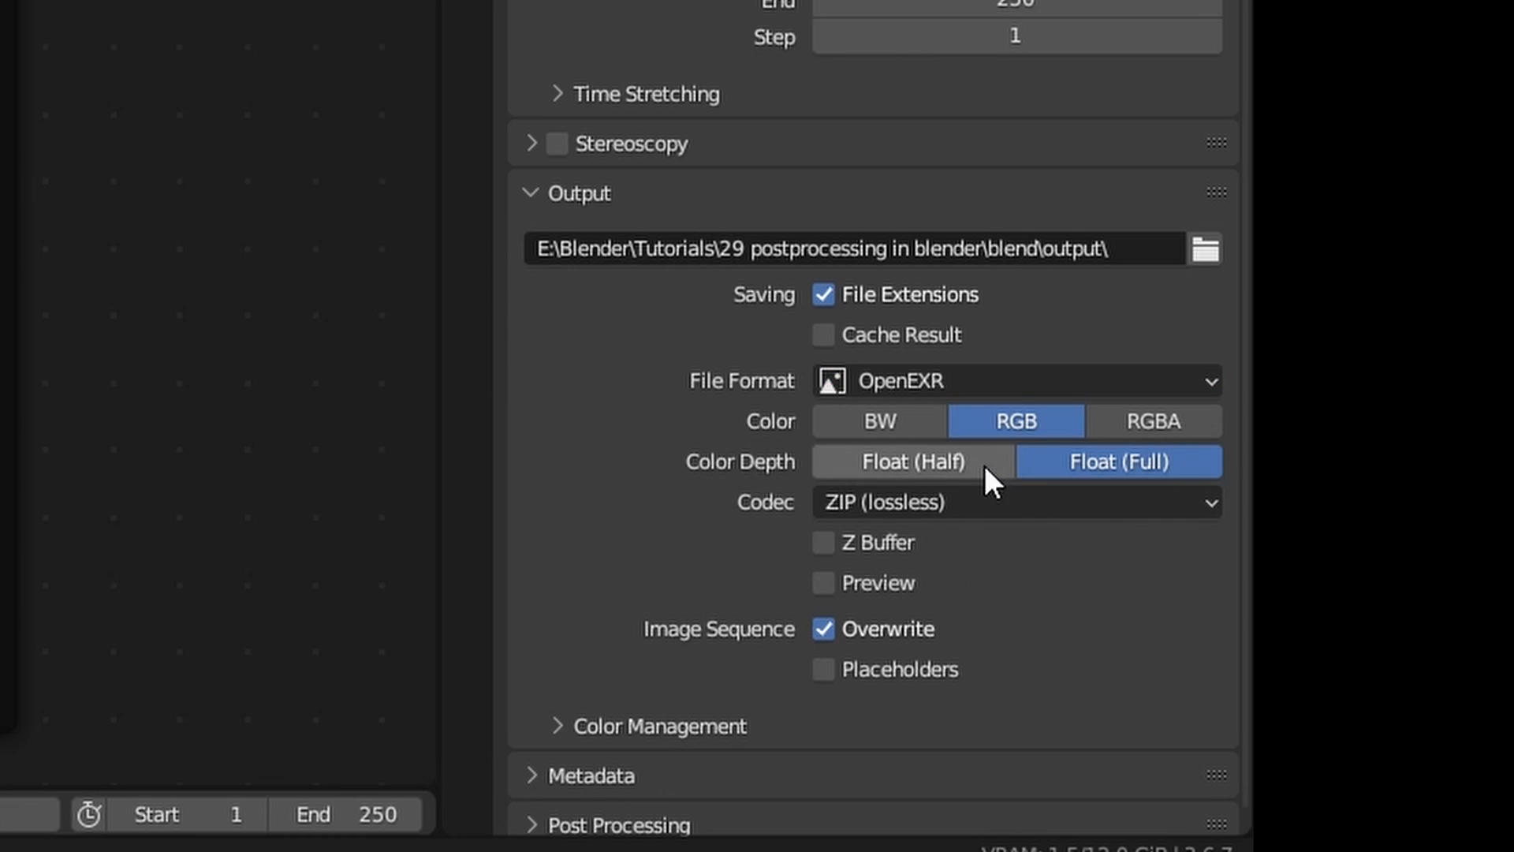
left_click(1014, 380)
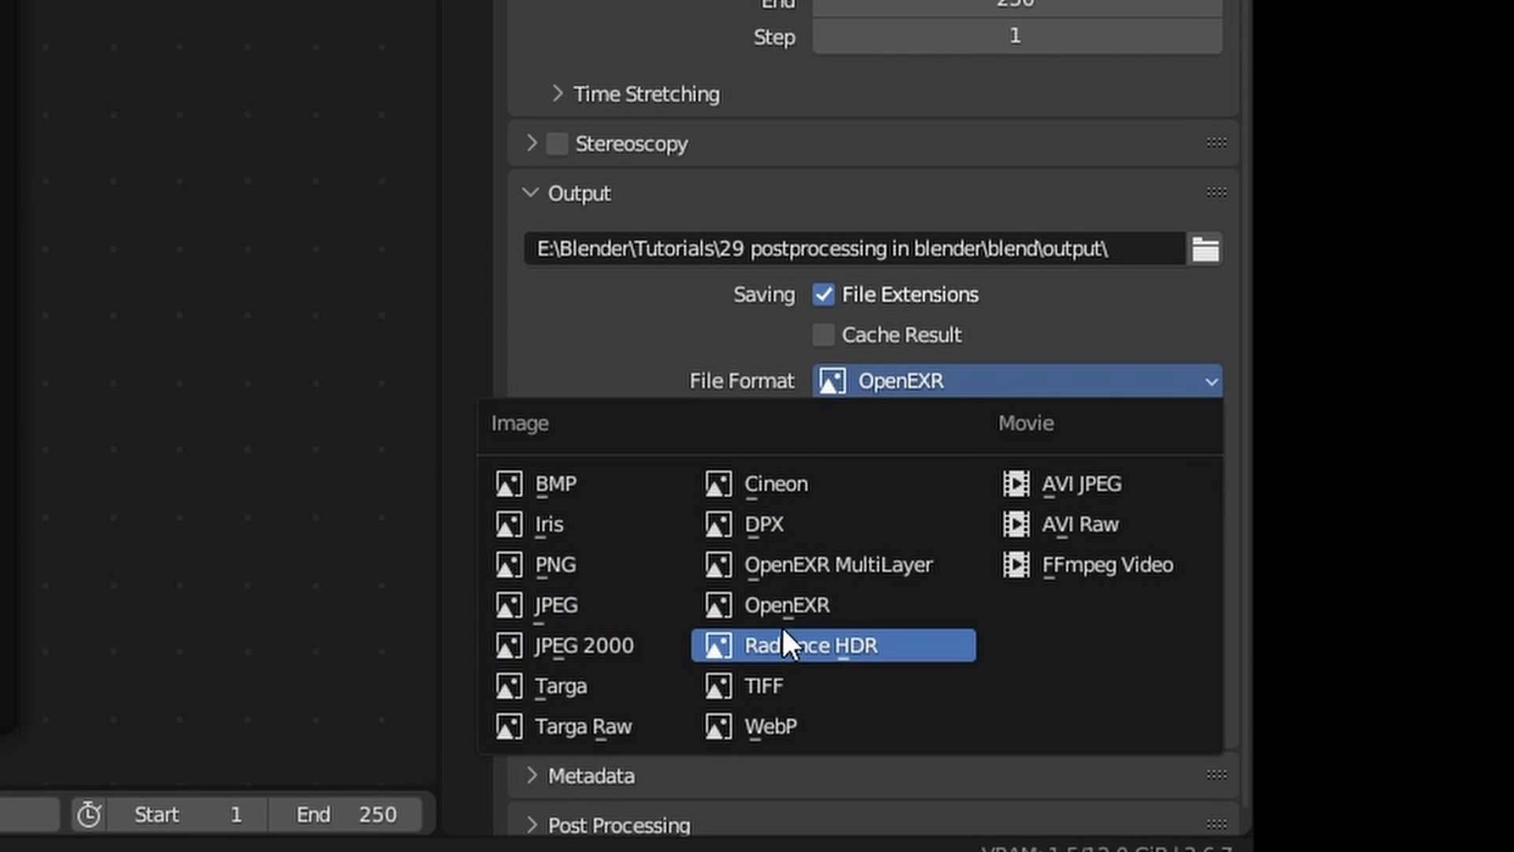
left_click(555, 565)
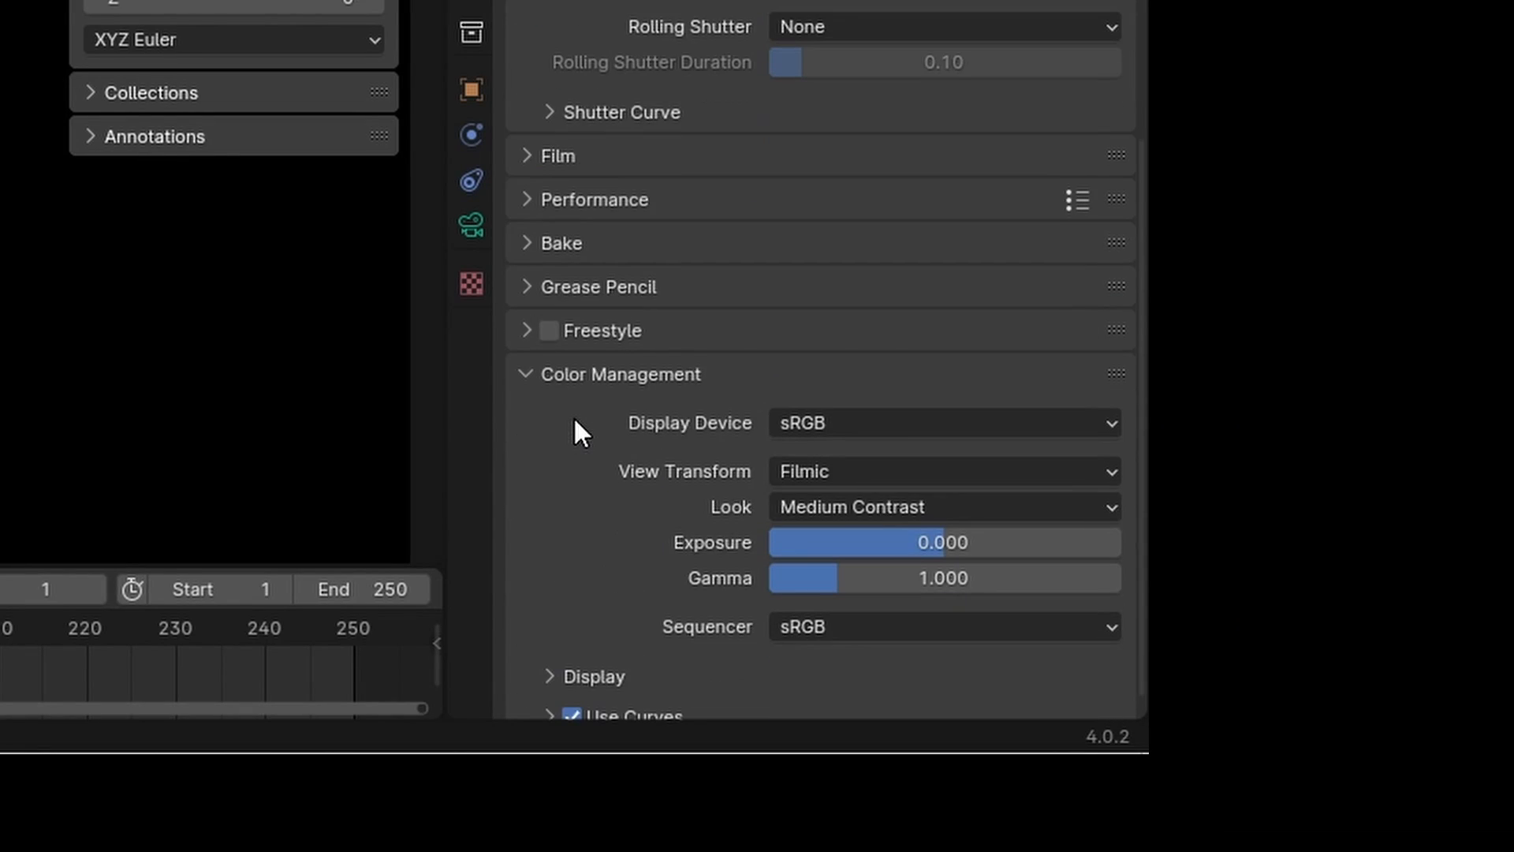
Step: Replace the Filmic view transform with a different one in Color Management
left_click(942, 472)
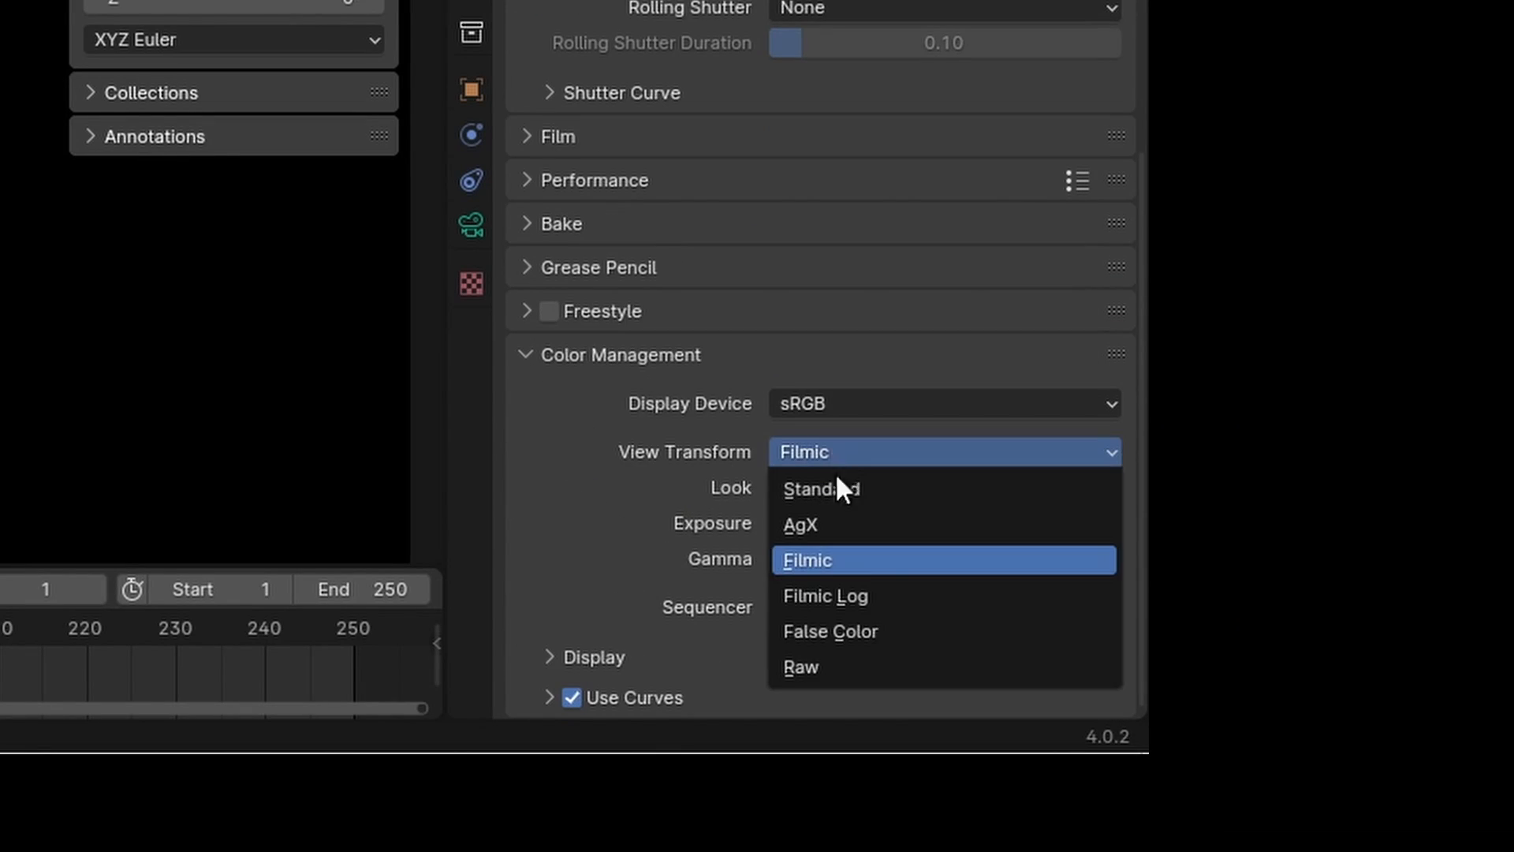
left_click(799, 523)
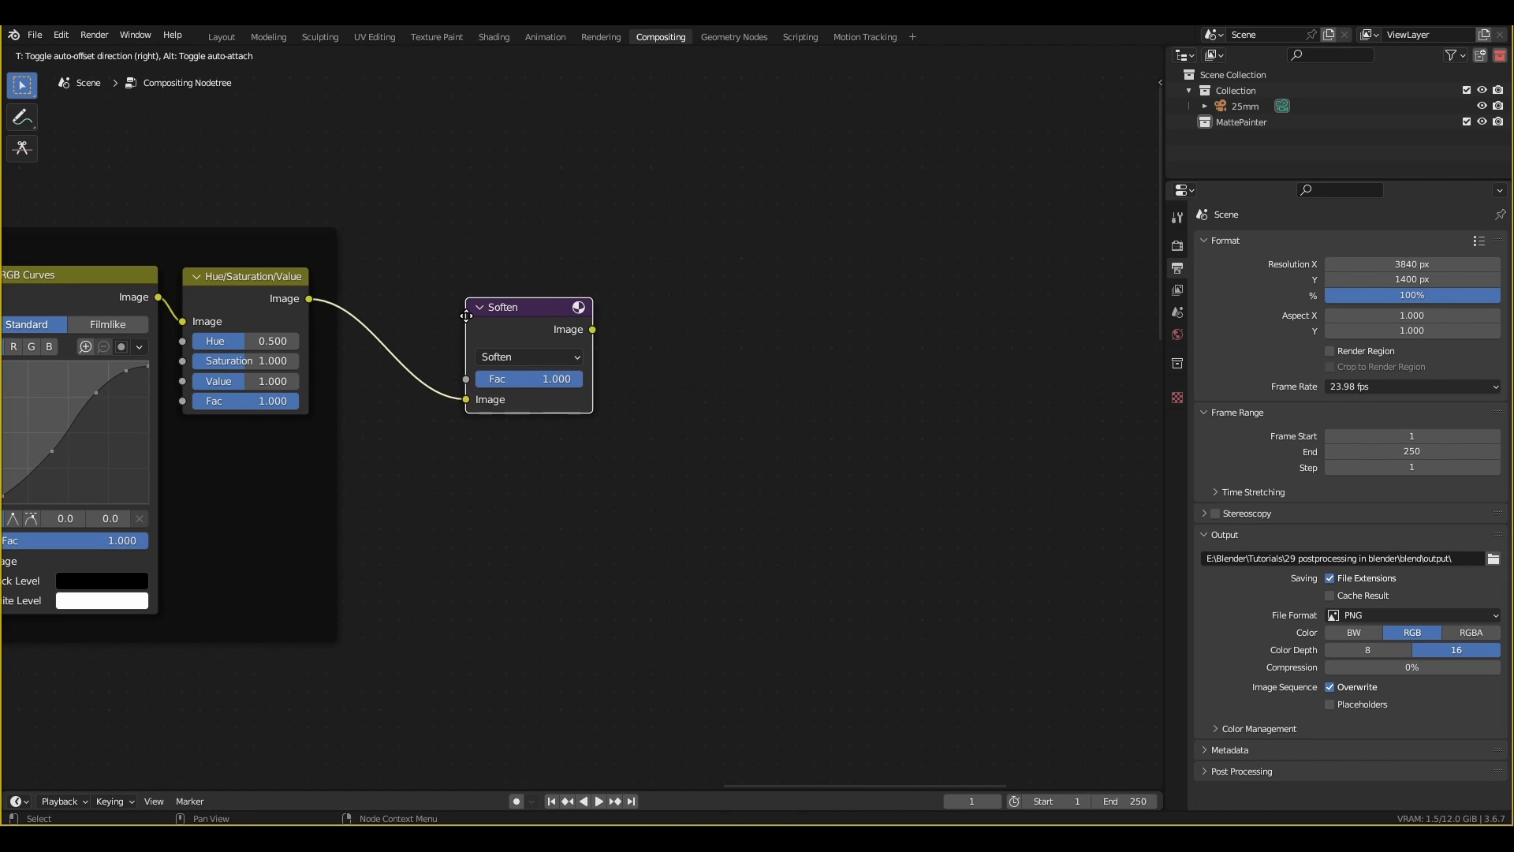
Step: Change the new Filter node's type from Soften to a different filter
left_click(530, 357)
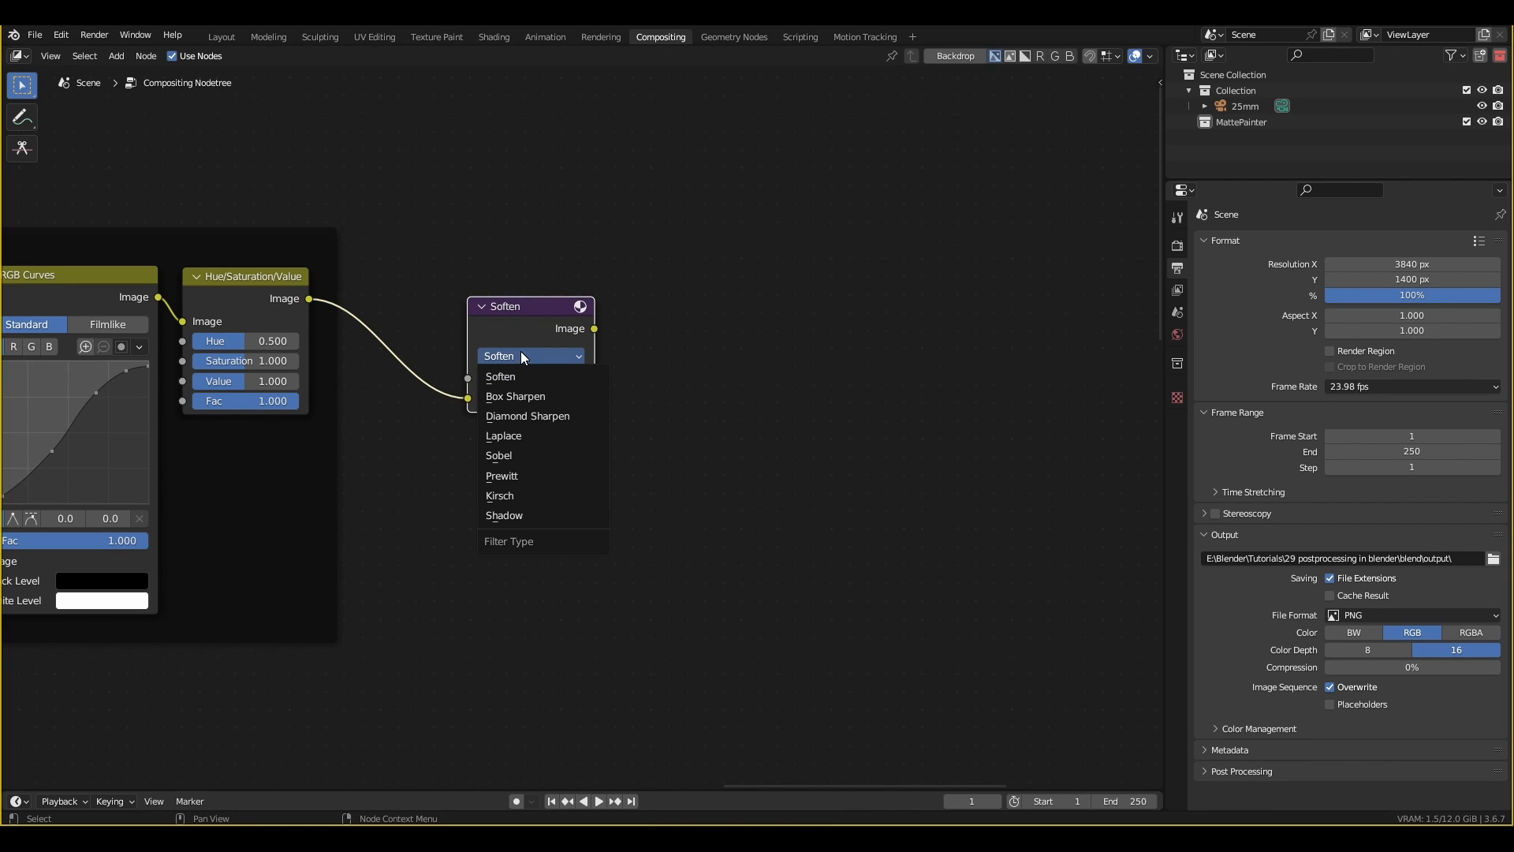
mouse_move(522, 515)
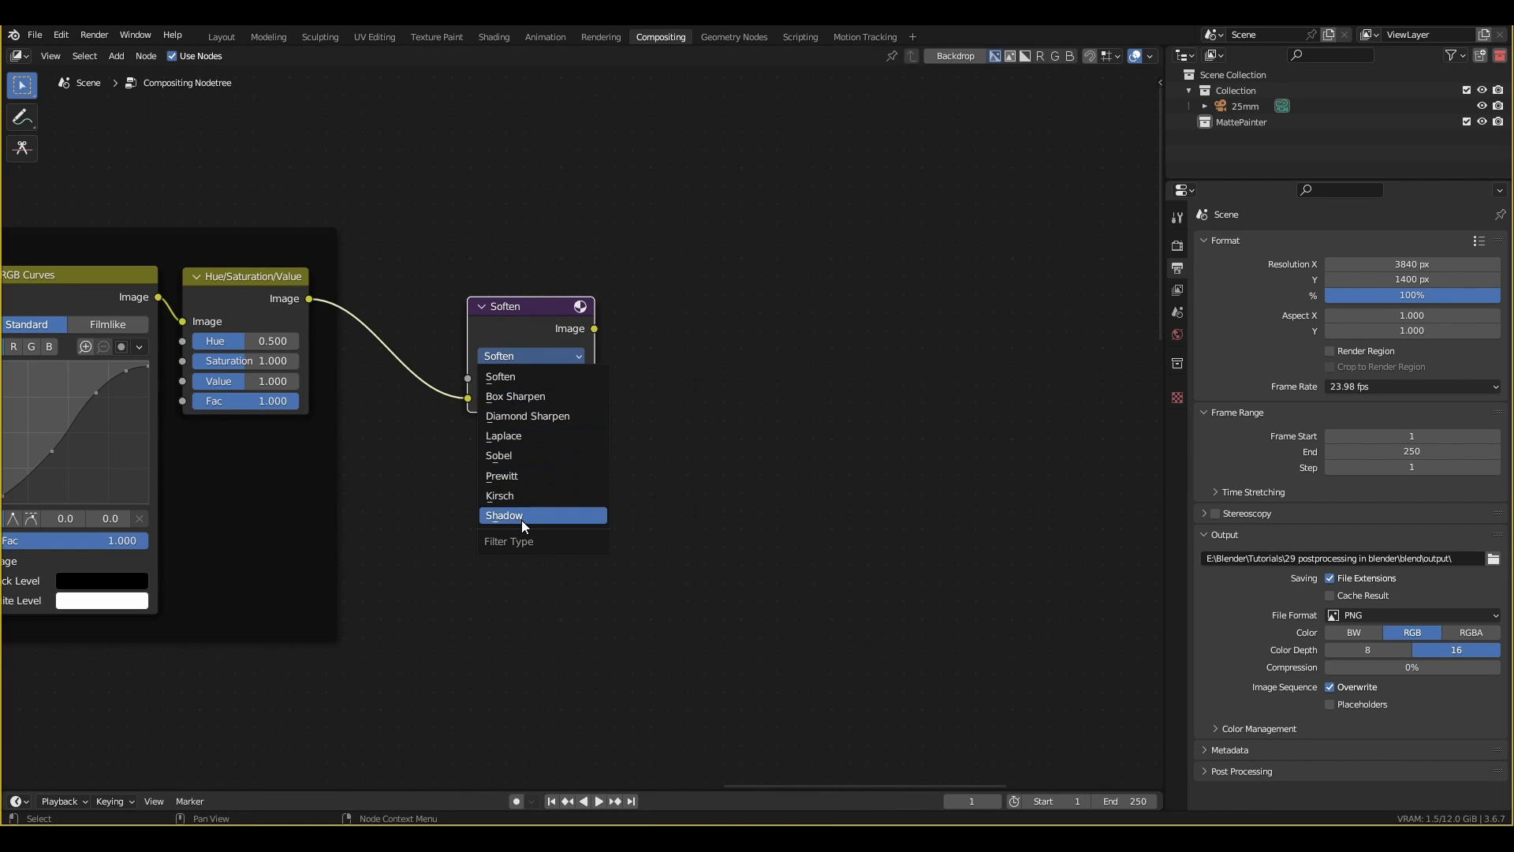
left_click(528, 416)
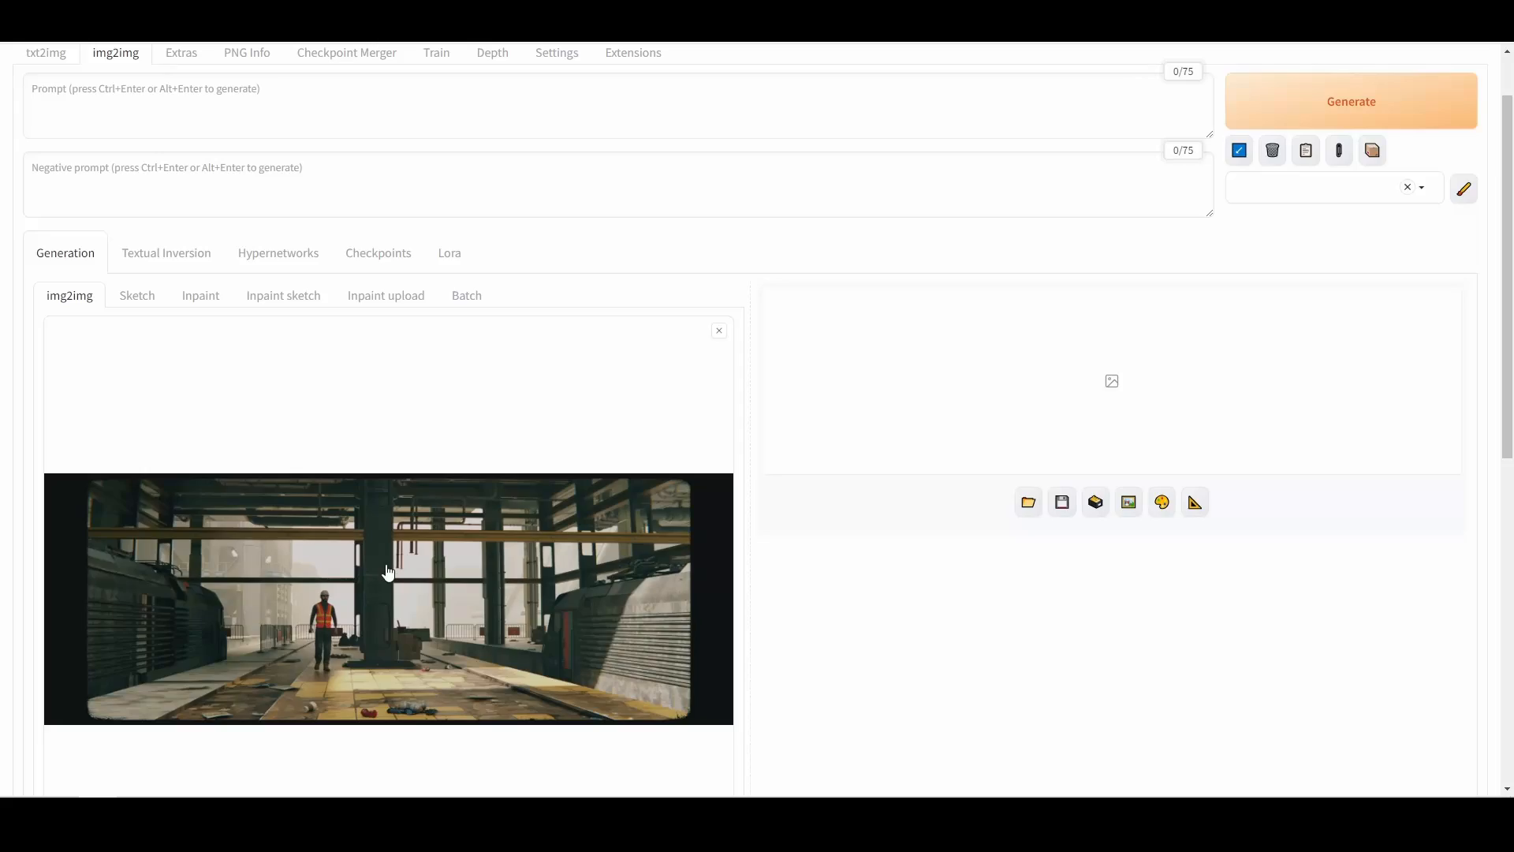
Step: Review the generated painterly factory image enlarged in the preview viewer, then return to Blender
scroll("down", 3)
type("<lora:bichu-v0612:1> painterly sty")
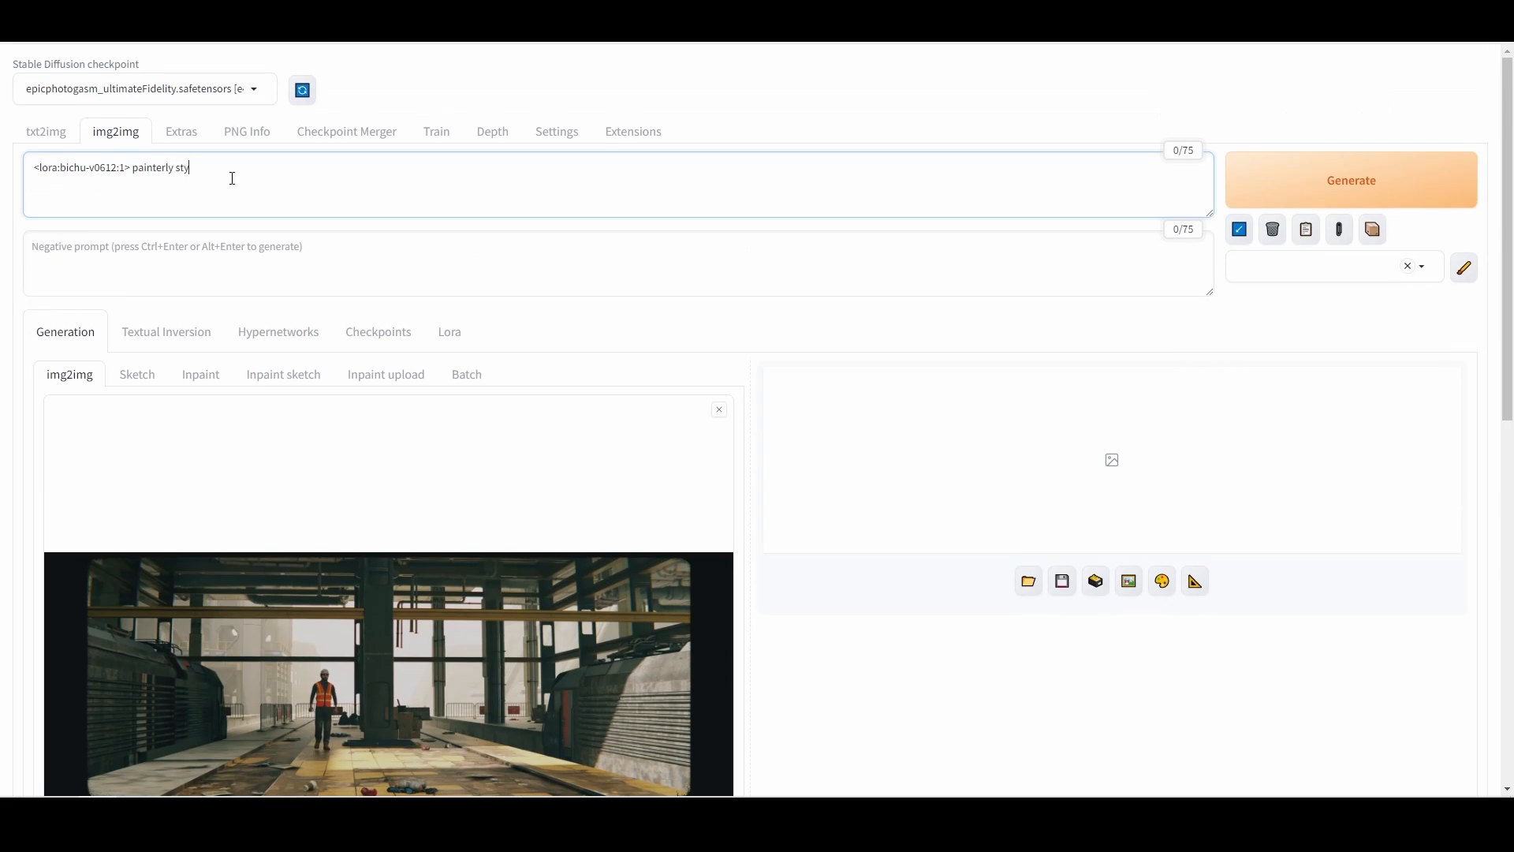
scroll("down", 3)
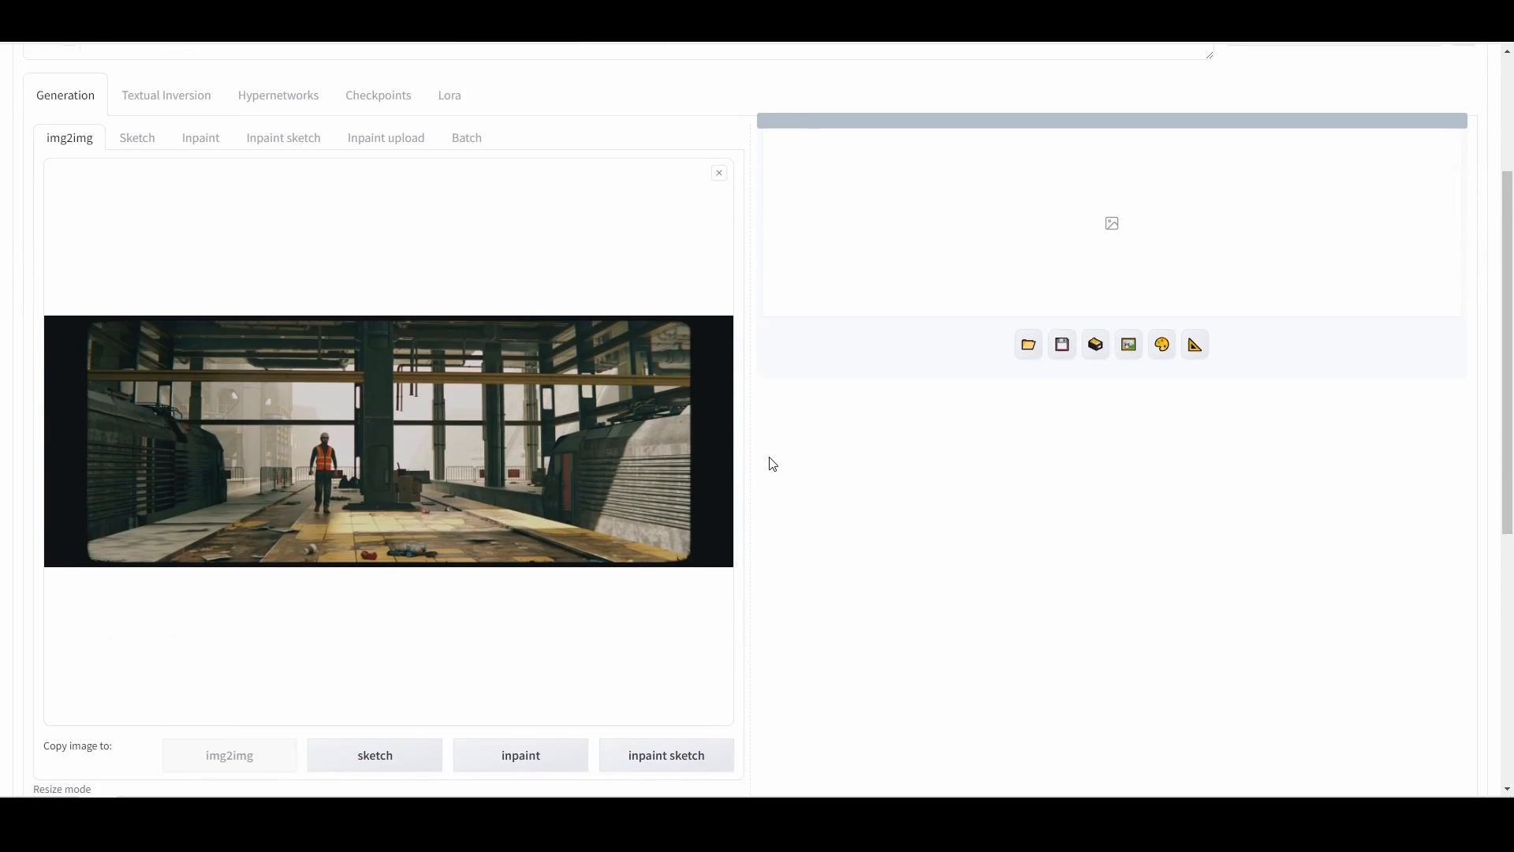
left_click(386, 440)
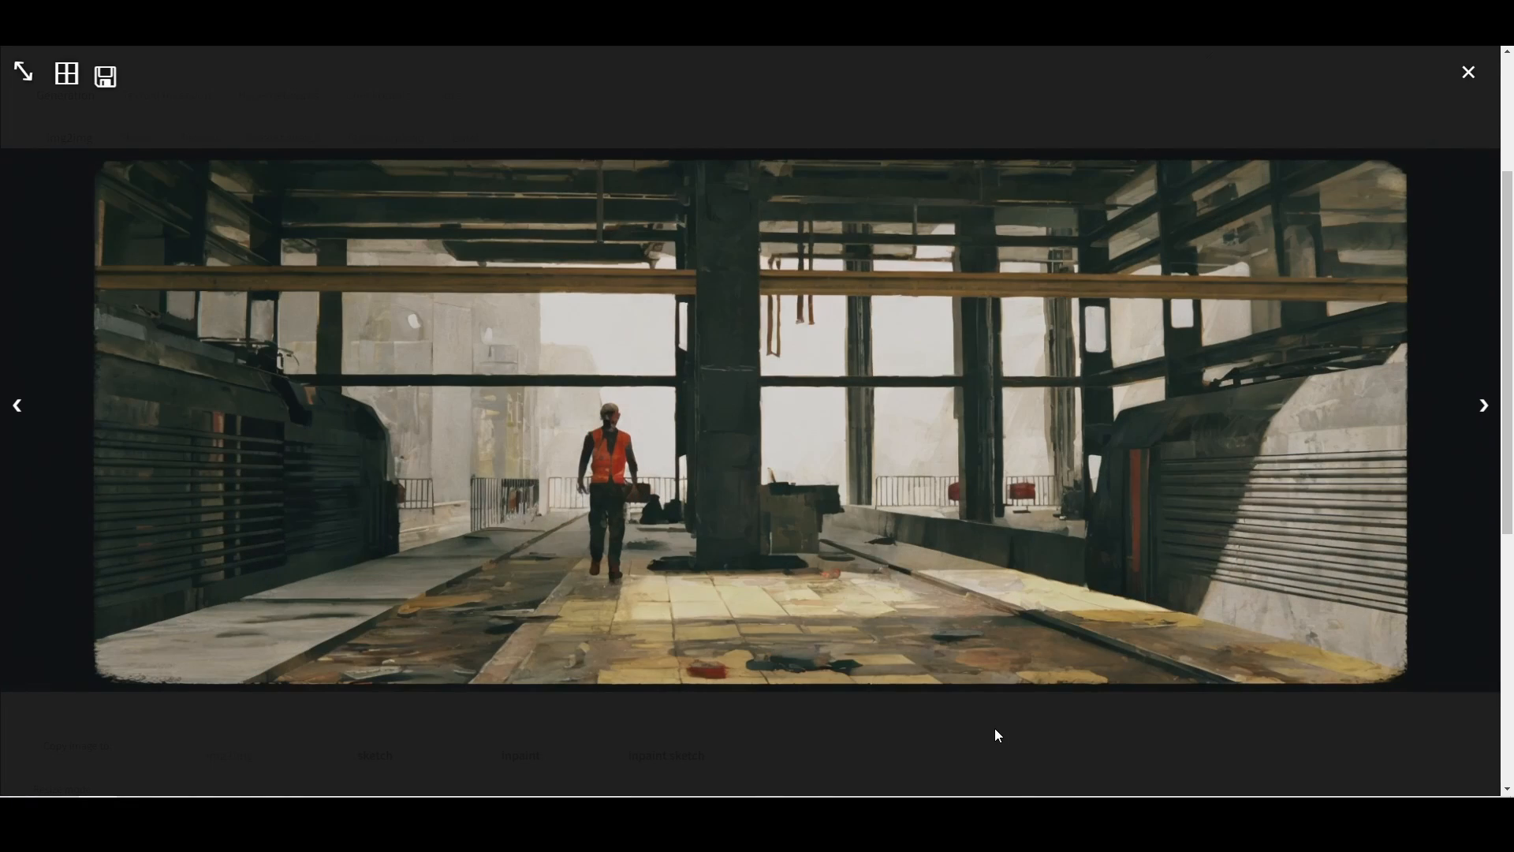
left_click(1467, 71)
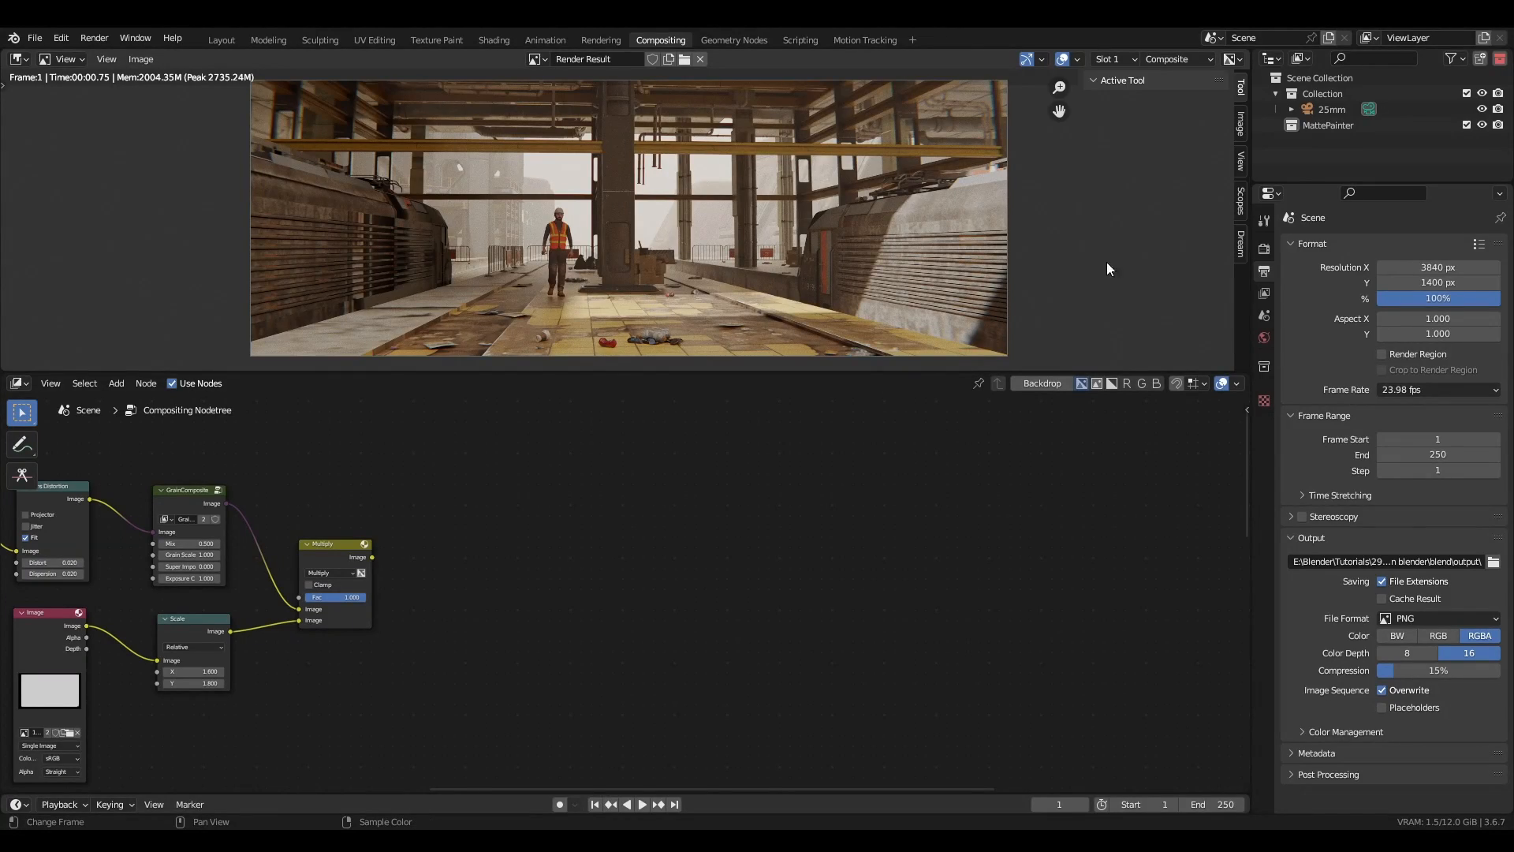